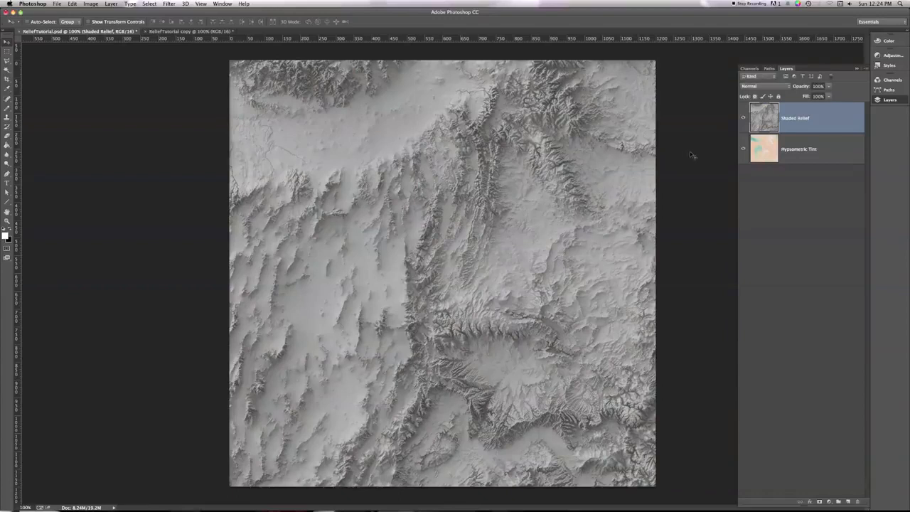
pyautogui.moveTo(688, 153)
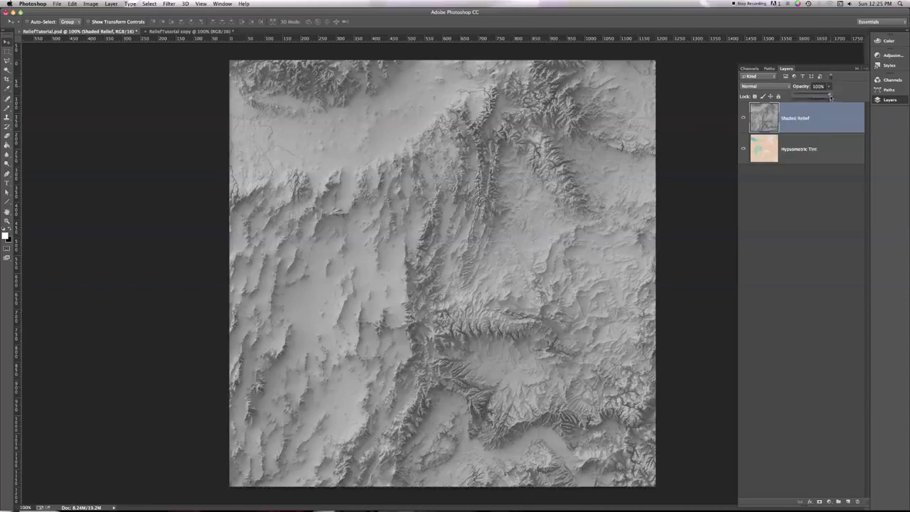
# Lower the Shaded Relief opacity, then try Difference blending on it before picking another mode.
pyautogui.click(822, 96)
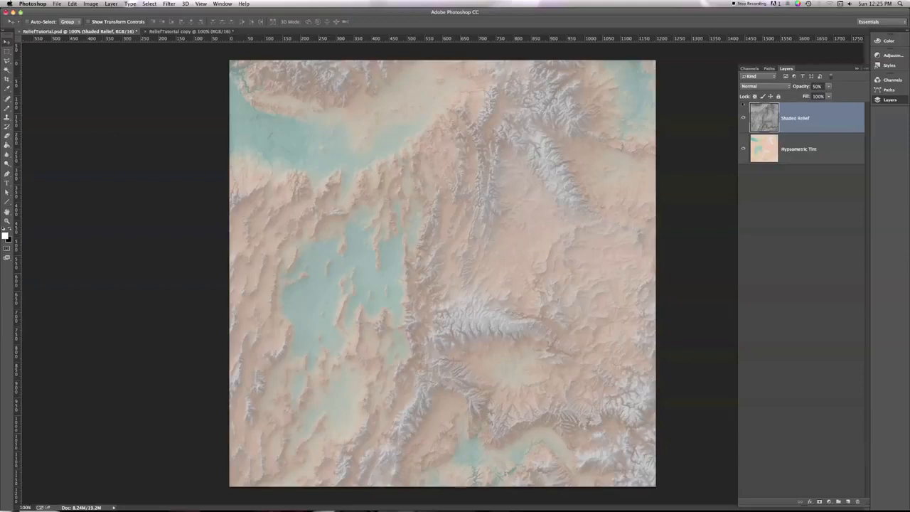
pyautogui.moveTo(817, 86)
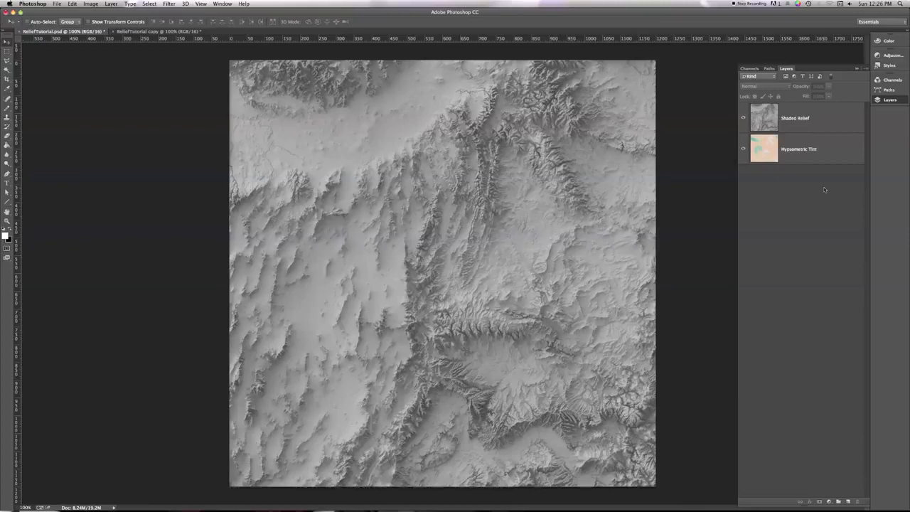
pyautogui.moveTo(842, 116)
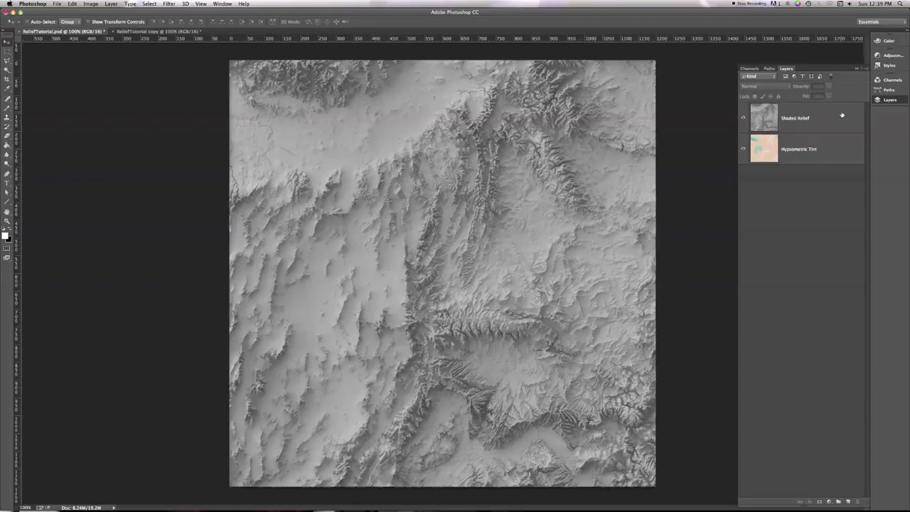
pyautogui.click(804, 118)
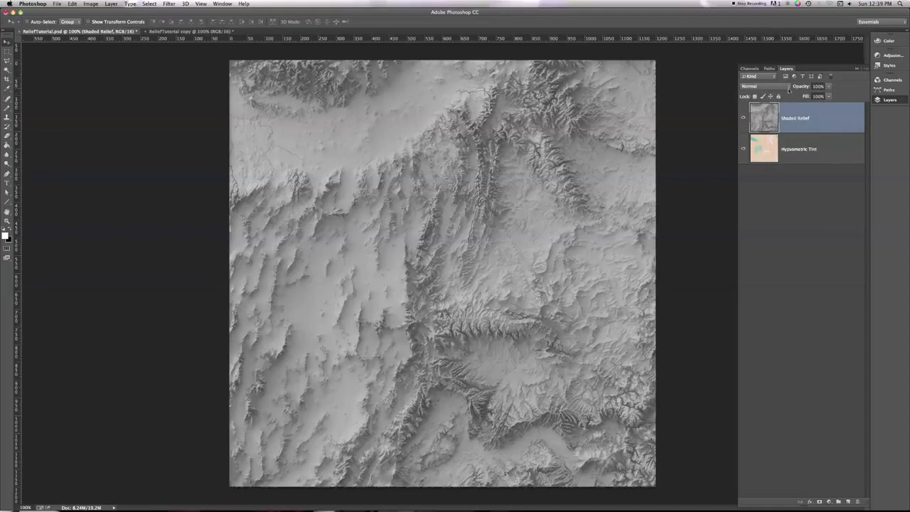
pyautogui.click(758, 86)
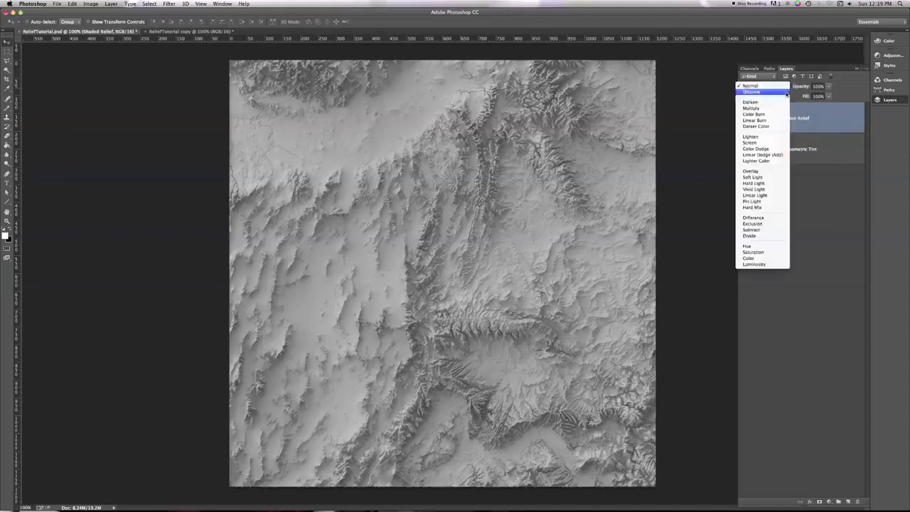
pyautogui.moveTo(751, 102)
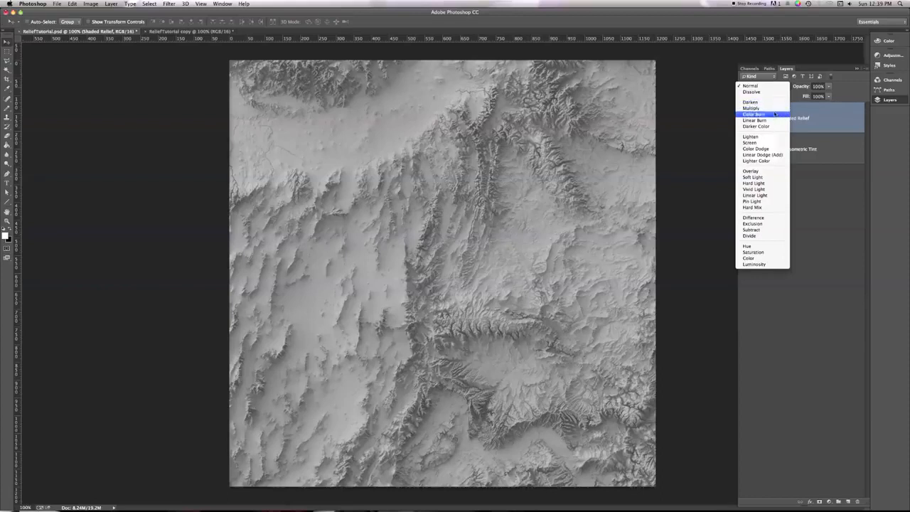
pyautogui.moveTo(754, 119)
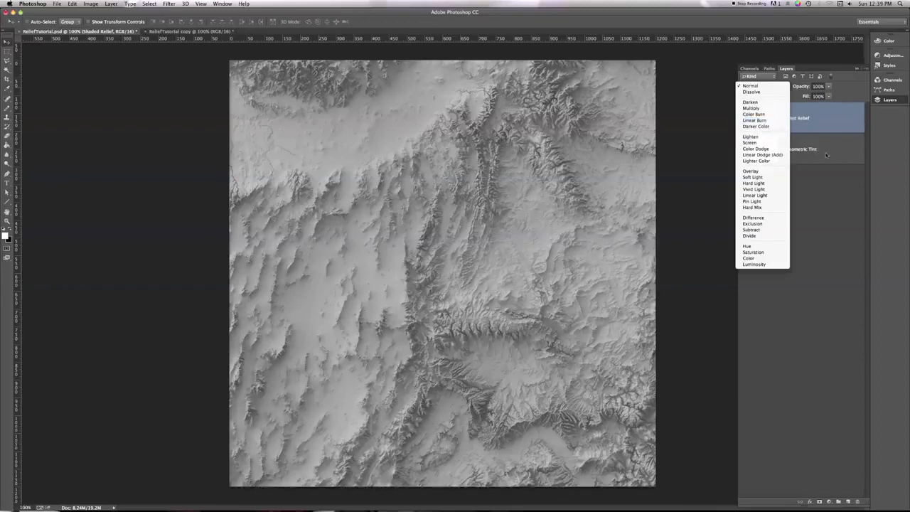
pyautogui.moveTo(753, 218)
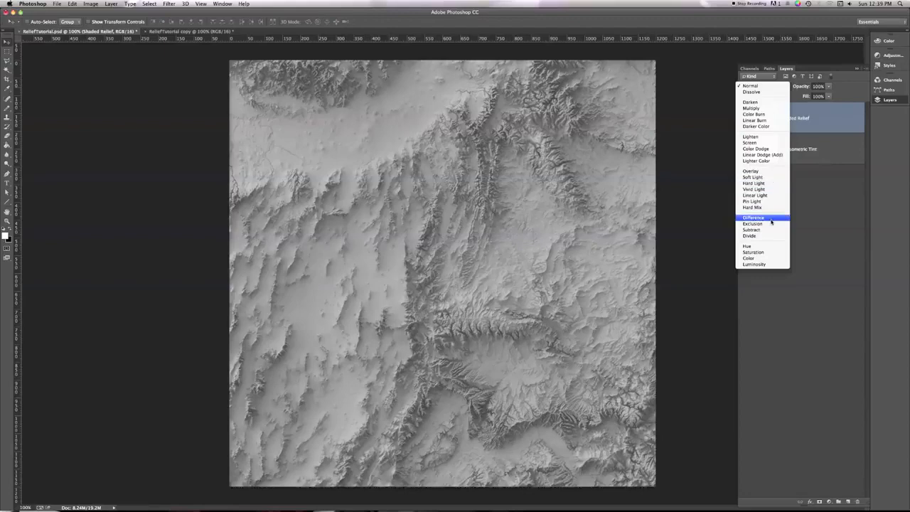
pyautogui.click(753, 217)
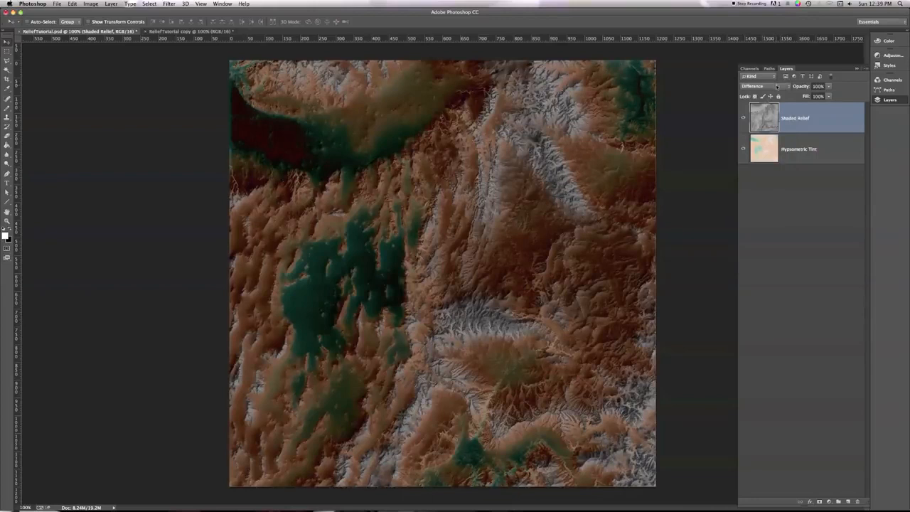
pyautogui.moveTo(765, 86)
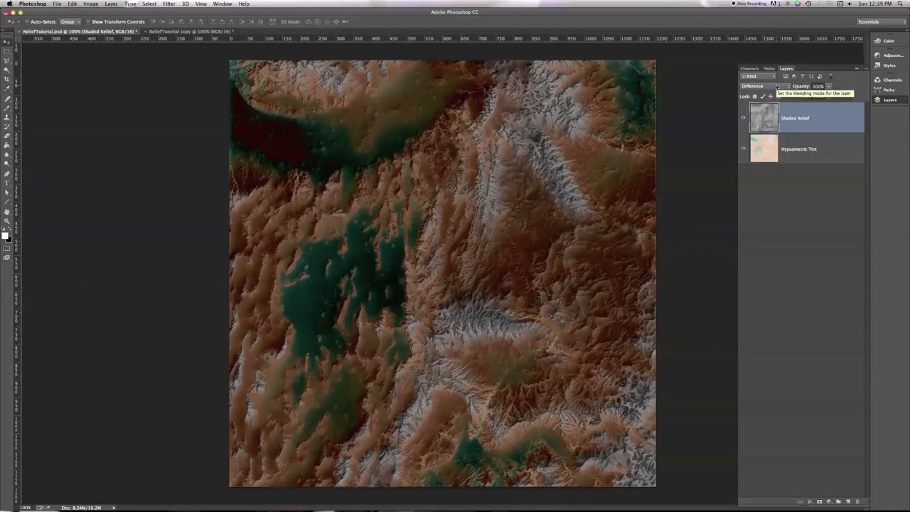
pyautogui.click(757, 86)
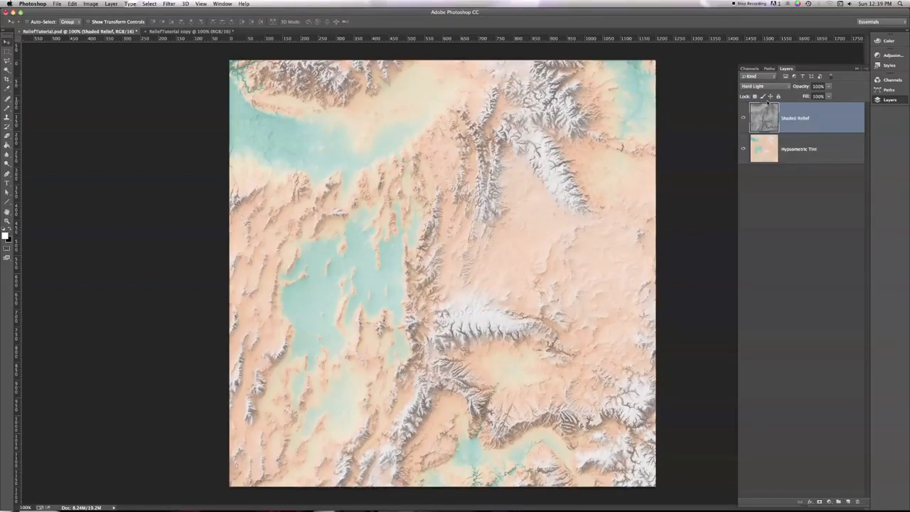
pyautogui.moveTo(513, 173)
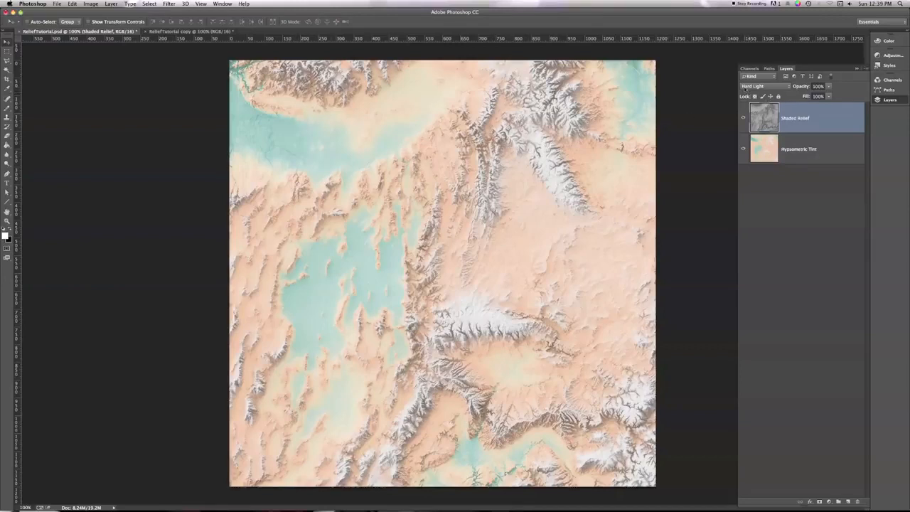
pyautogui.moveTo(764, 86)
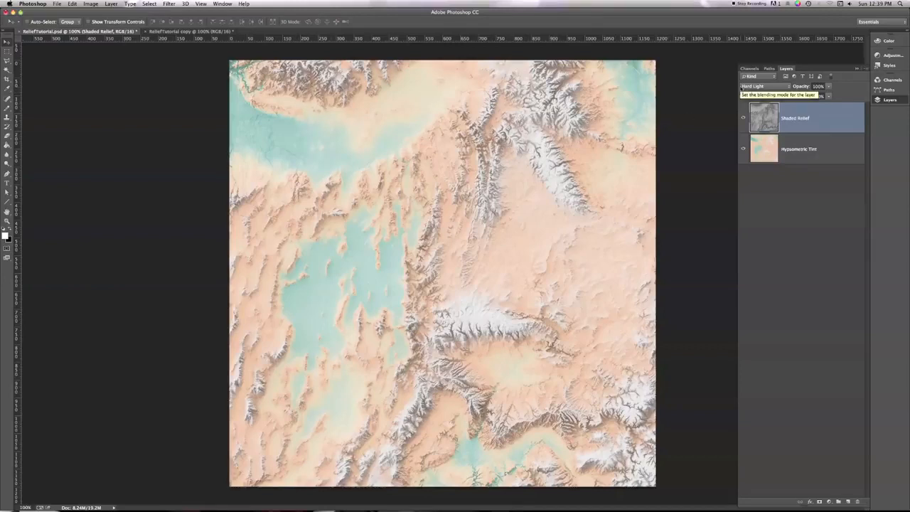
# Switch the Shaded Relief blend mode from Hard Light to Linear Burn.
pyautogui.click(761, 86)
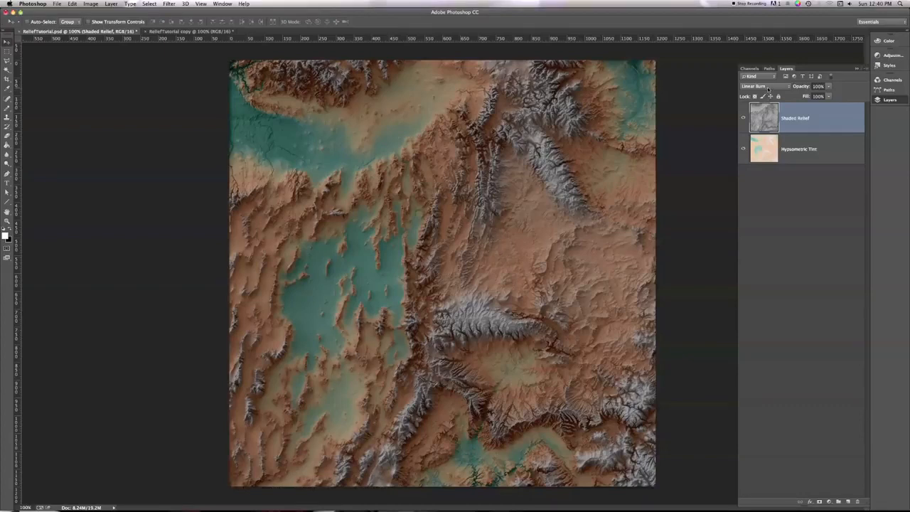
pyautogui.click(757, 86)
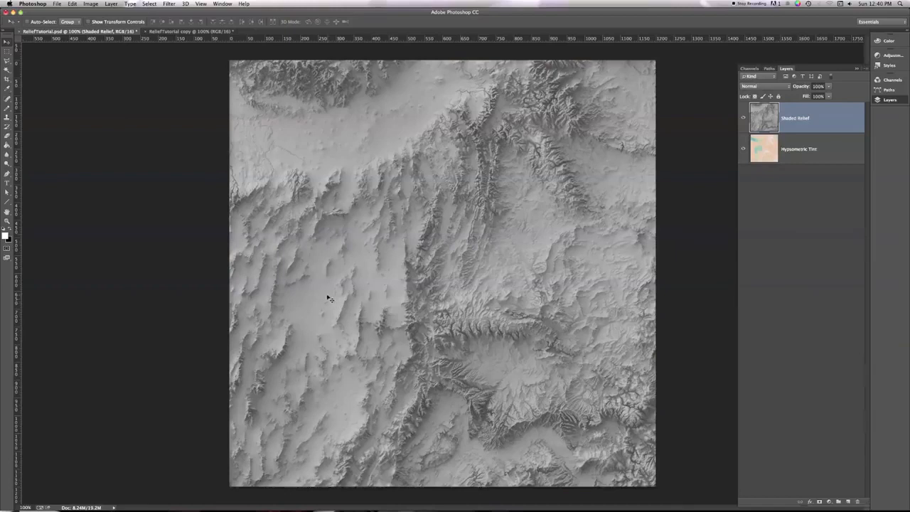
pyautogui.moveTo(440, 306)
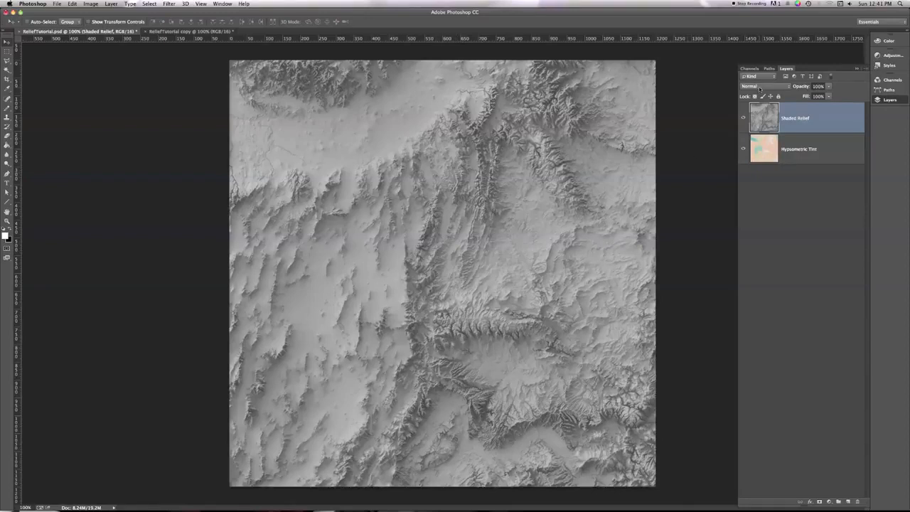
pyautogui.click(761, 86)
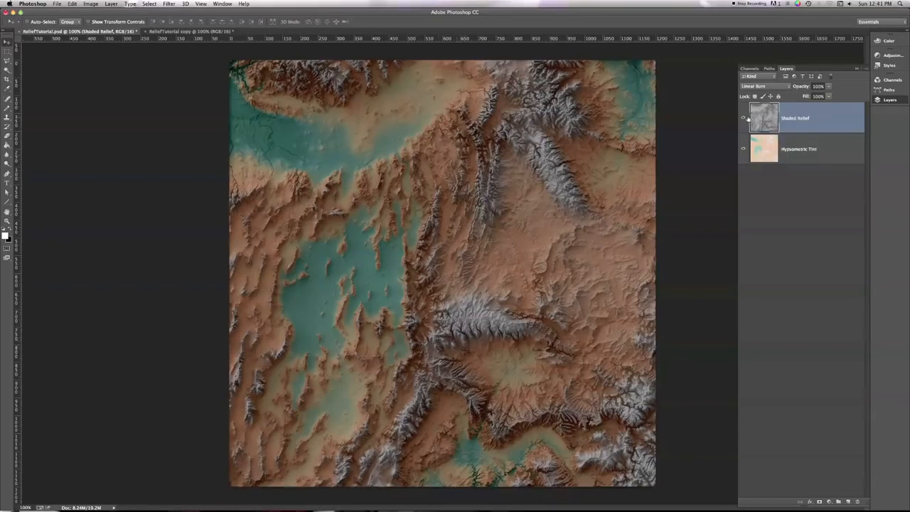
pyautogui.click(744, 118)
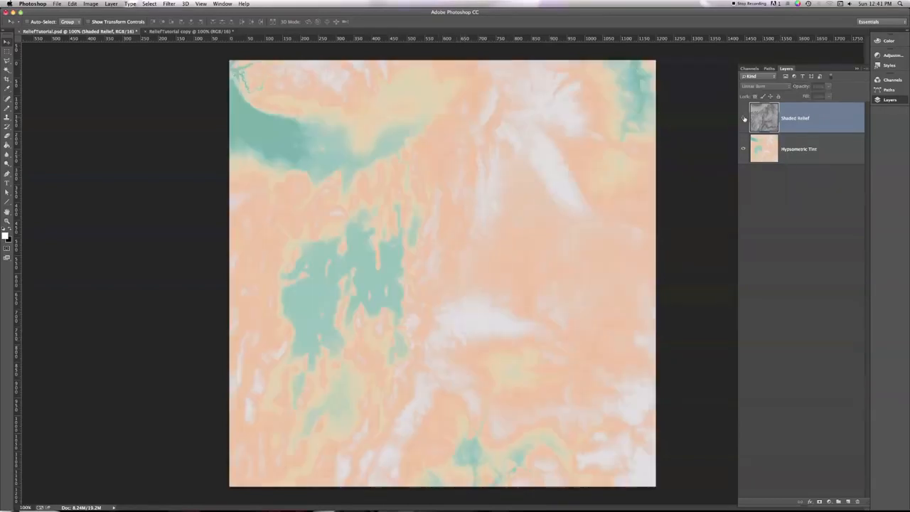
pyautogui.click(744, 118)
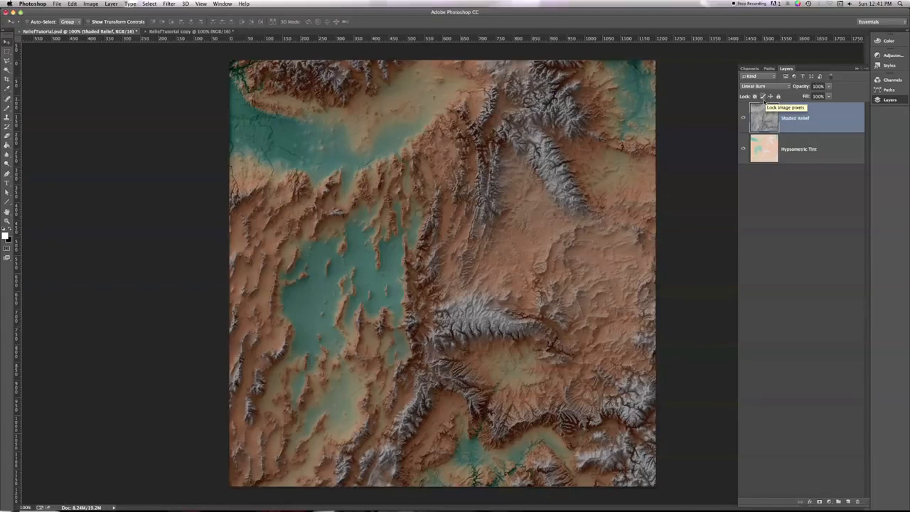
pyautogui.click(757, 86)
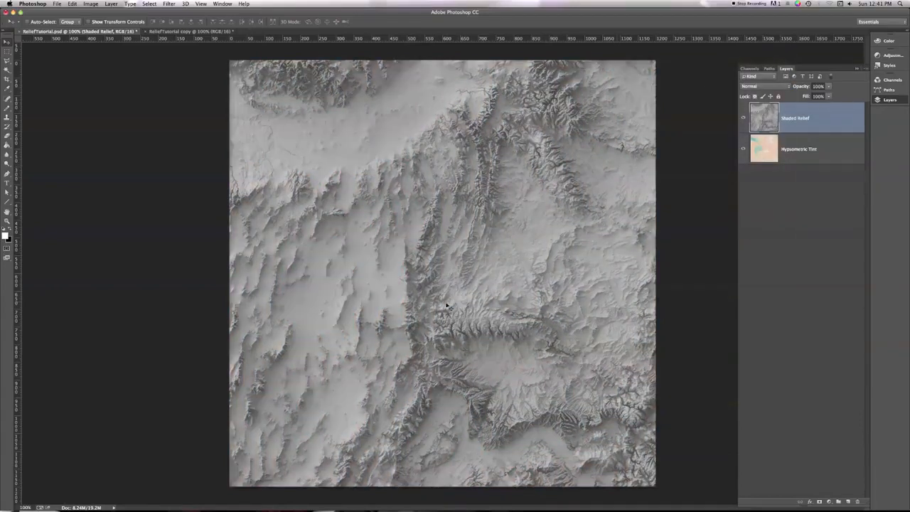
pyautogui.click(762, 86)
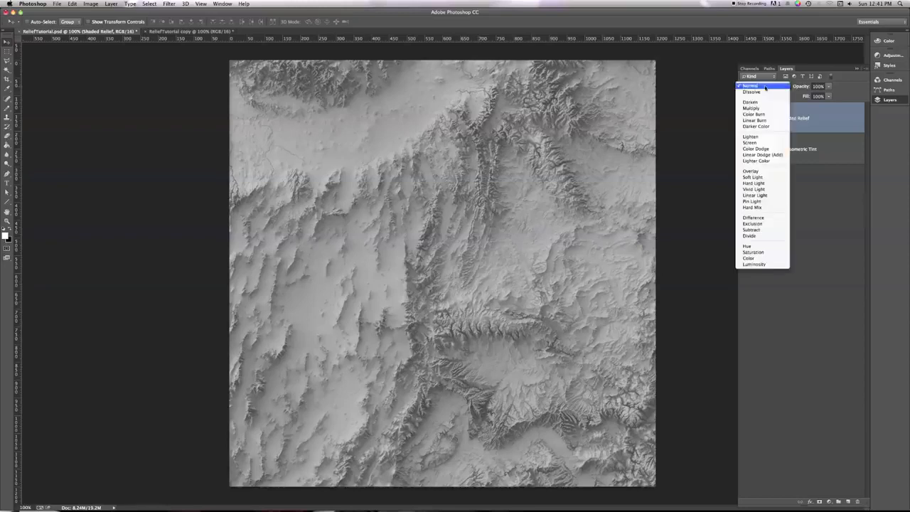
pyautogui.moveTo(752, 92)
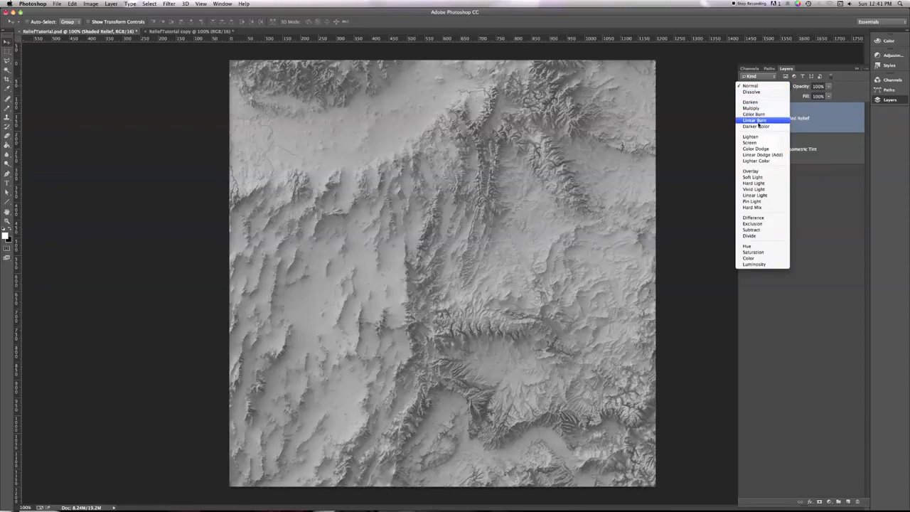
pyautogui.click(755, 119)
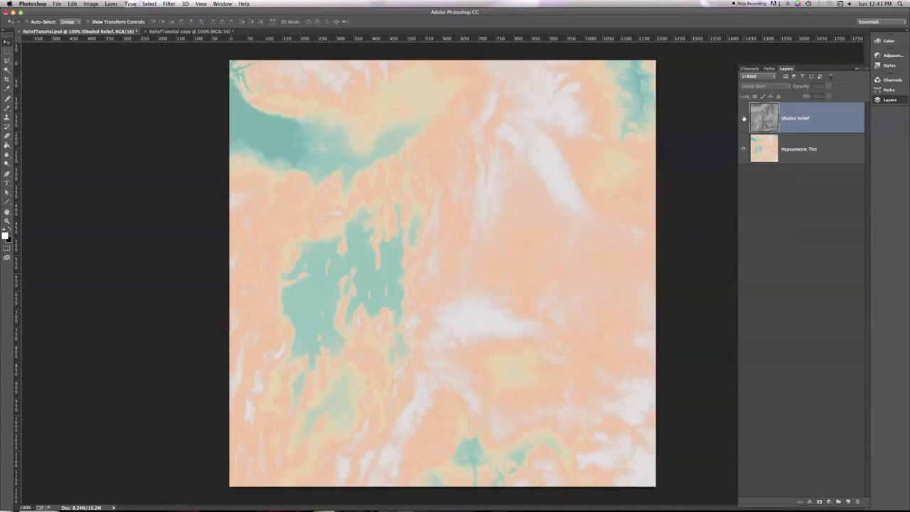
pyautogui.click(744, 119)
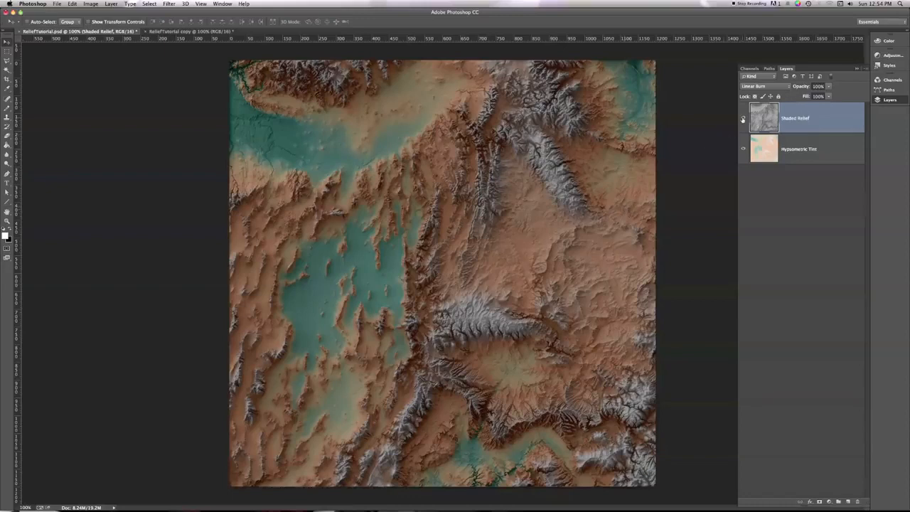
# Hide Shaded Relief and switch its blending Normal, Linear Burn, then back to Normal.
pyautogui.click(744, 118)
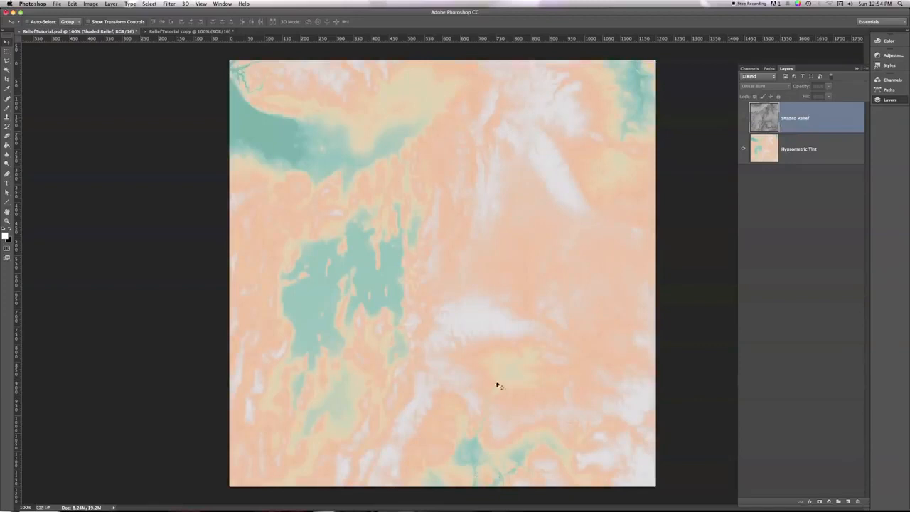
pyautogui.moveTo(402, 339)
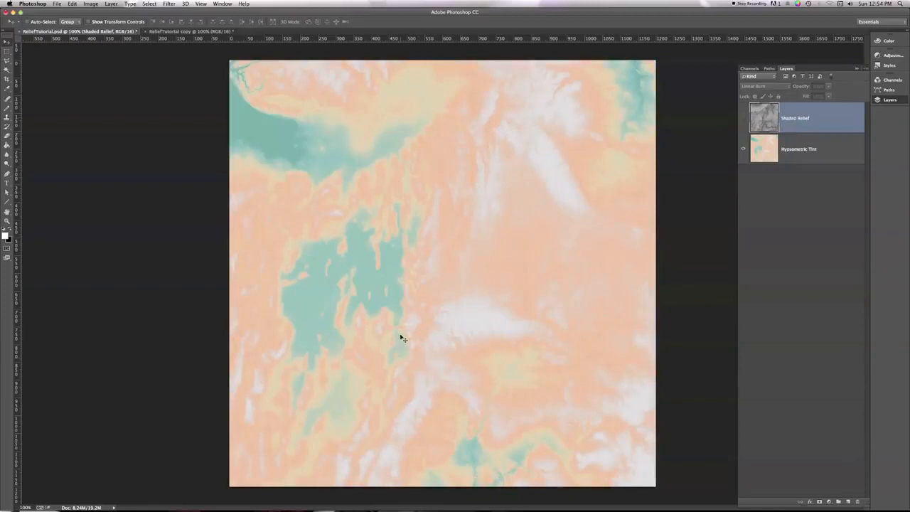
pyautogui.moveTo(308, 311)
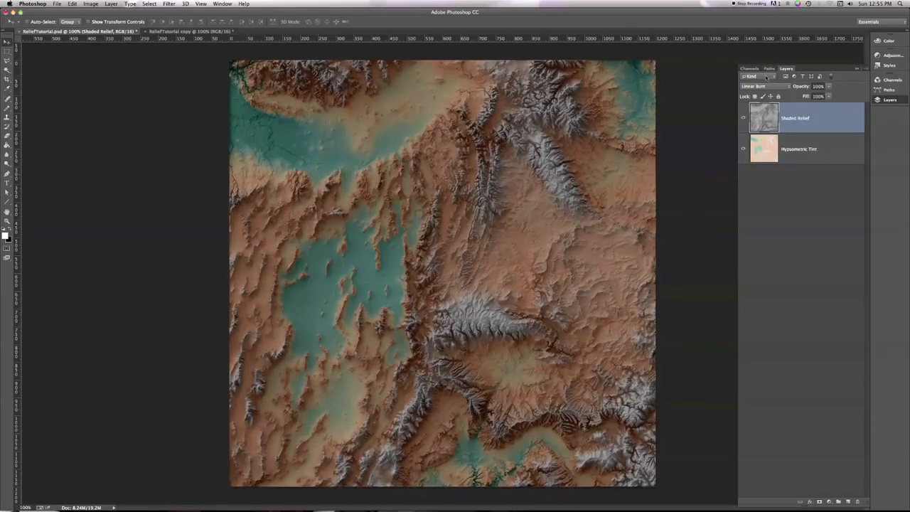
pyautogui.click(757, 86)
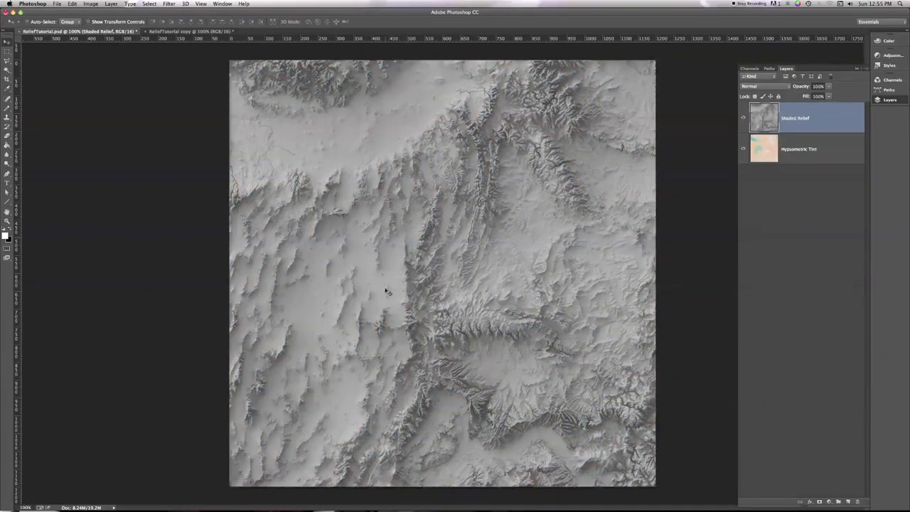
pyautogui.moveTo(297, 296)
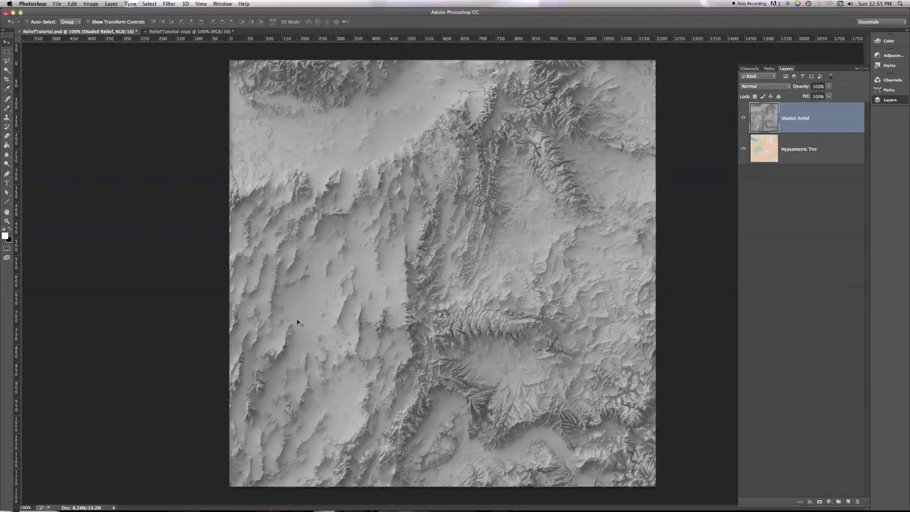
pyautogui.moveTo(308, 298)
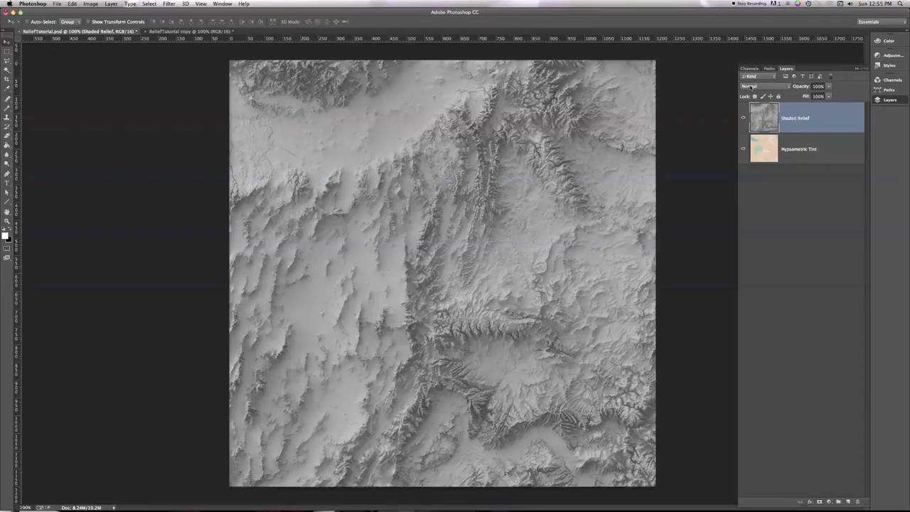
pyautogui.moveTo(765, 86)
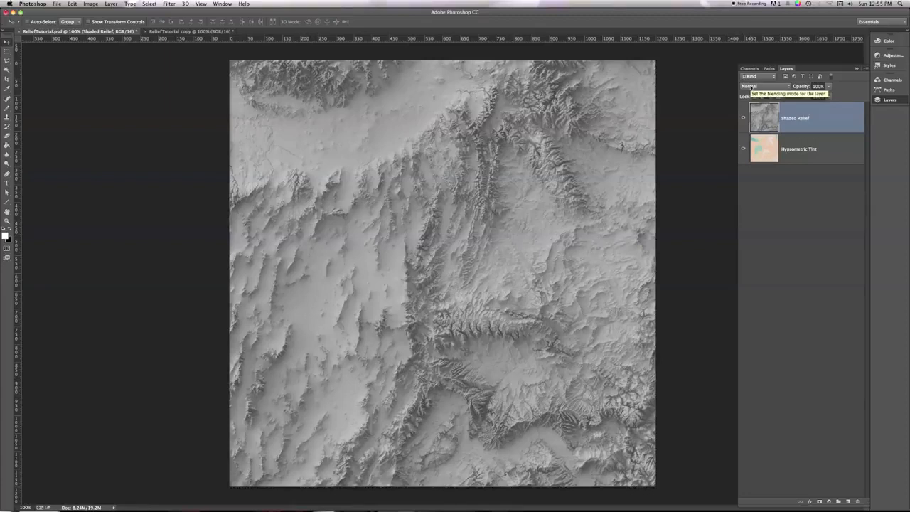
pyautogui.click(764, 86)
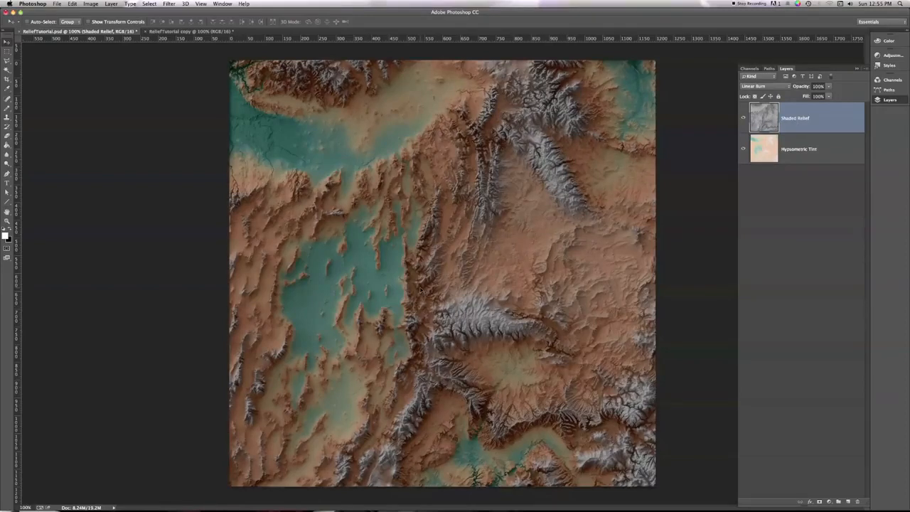
pyautogui.moveTo(315, 316)
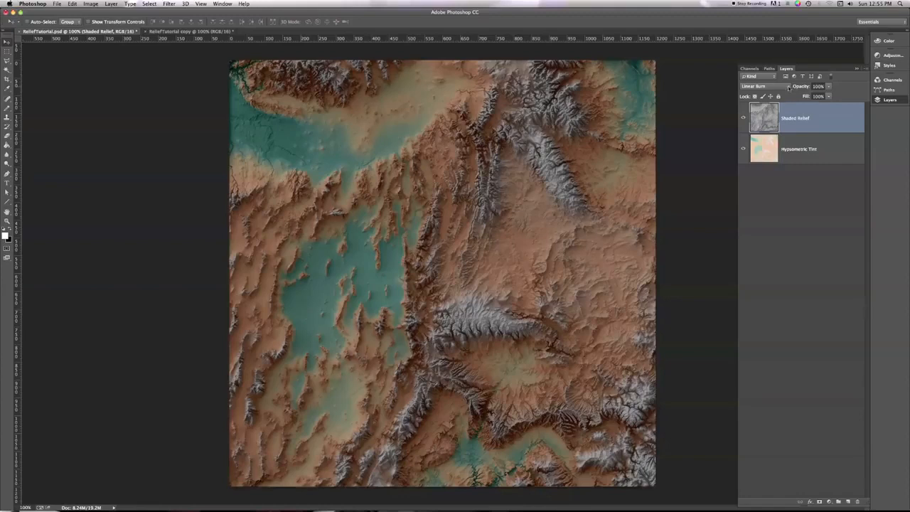
pyautogui.click(753, 86)
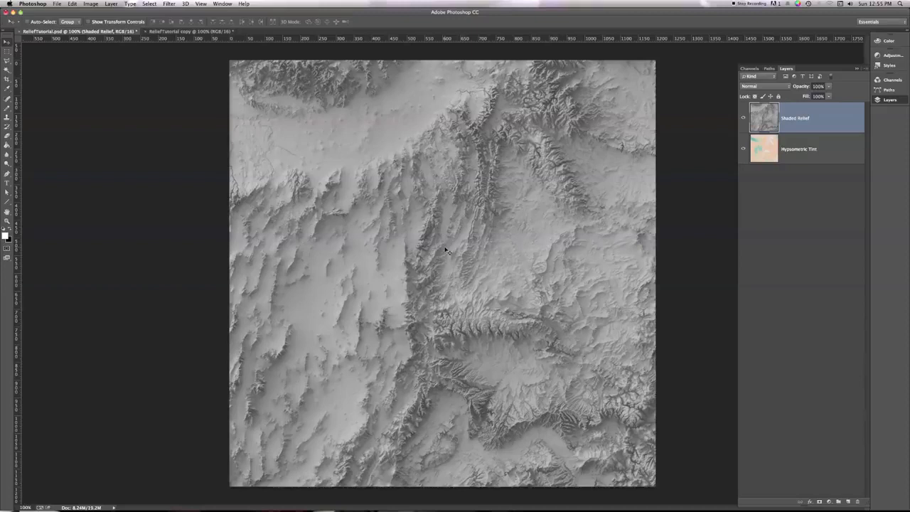
pyautogui.moveTo(292, 314)
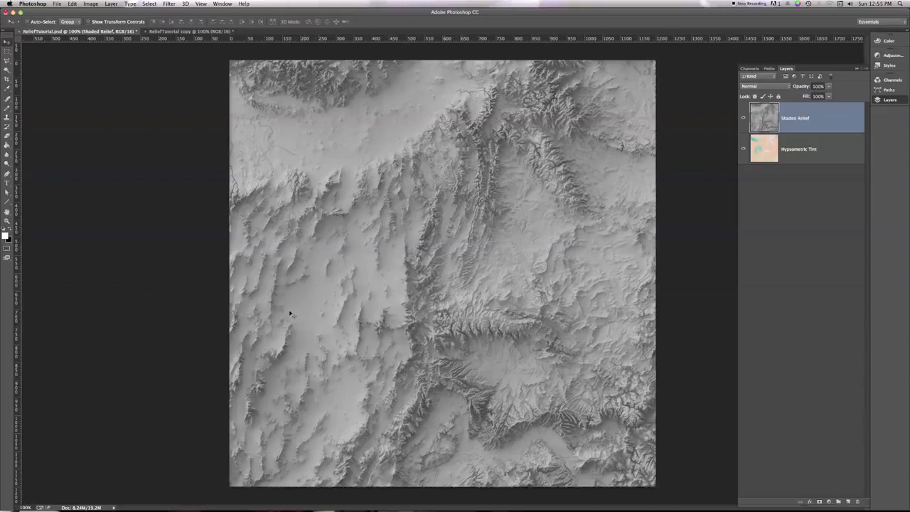
pyautogui.moveTo(306, 298)
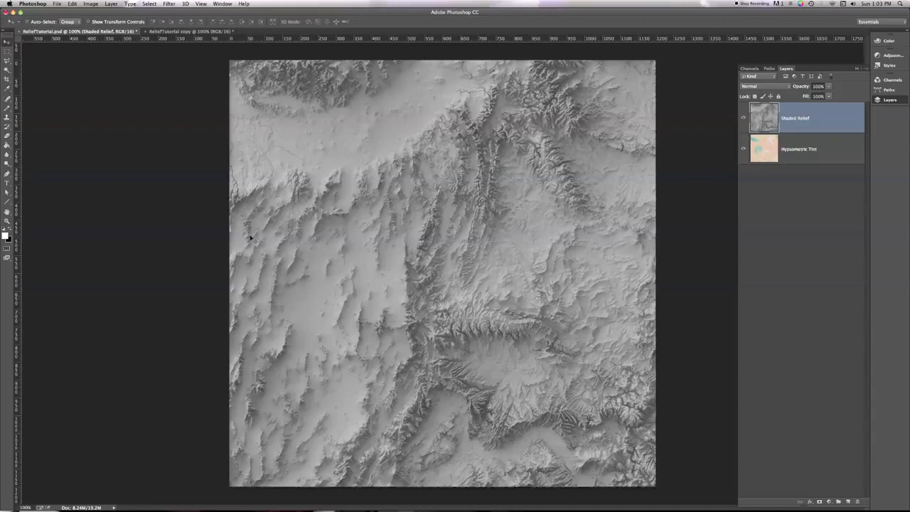
pyautogui.click(111, 5)
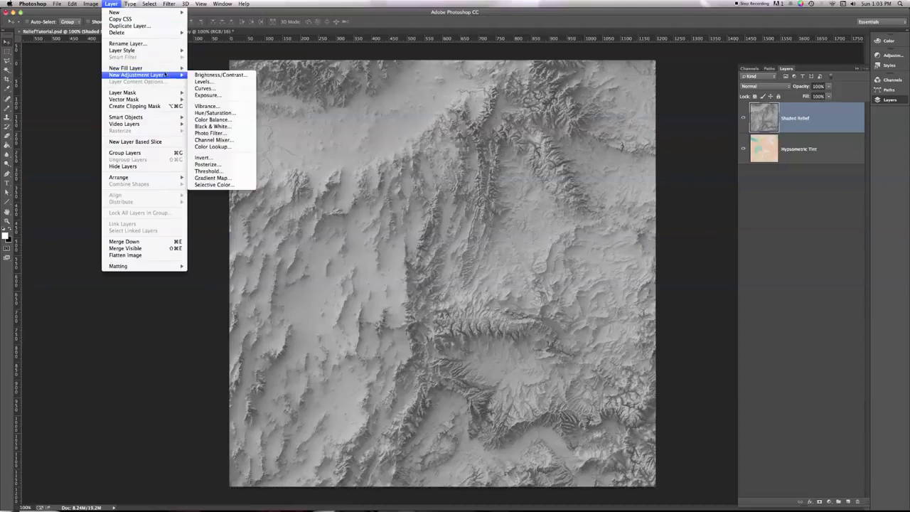
pyautogui.moveTo(204, 88)
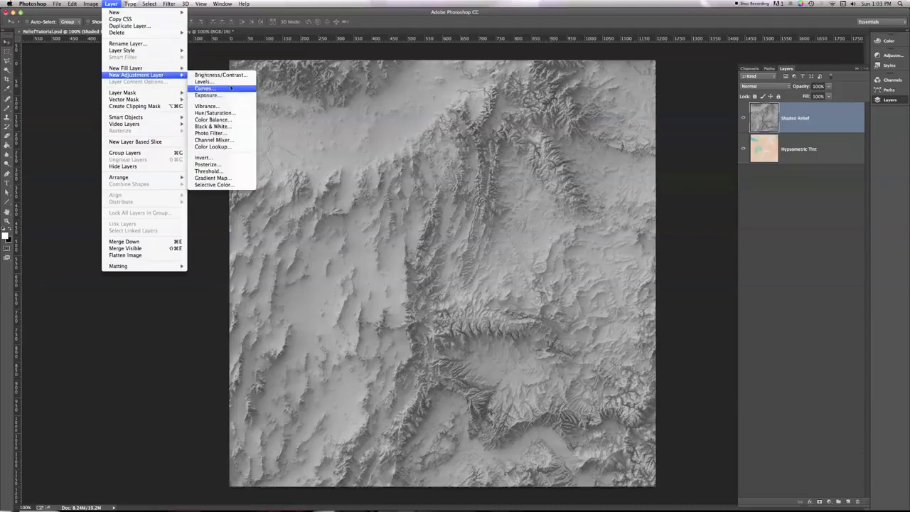
# Create a new Levels adjustment layer and confirm the name 'Shadow Levels'.
pyautogui.click(203, 82)
pyautogui.write('Shadow Le')
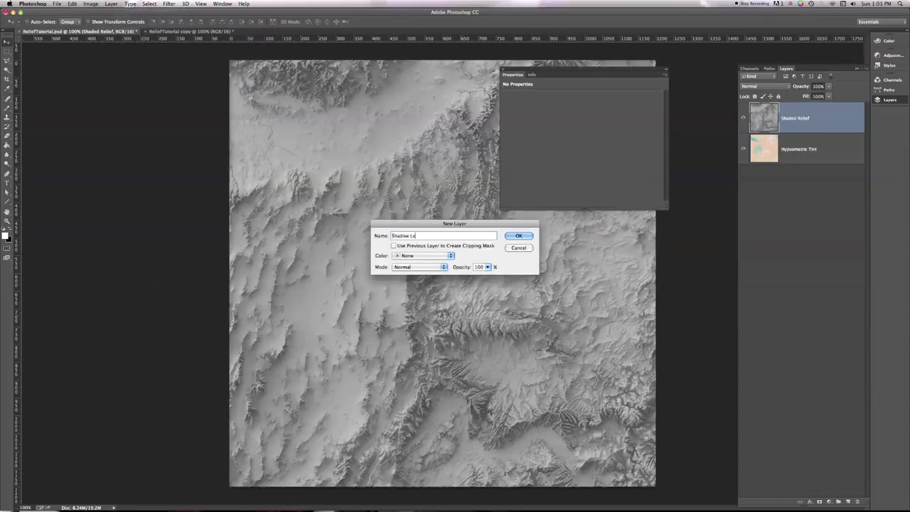
pyautogui.click(519, 235)
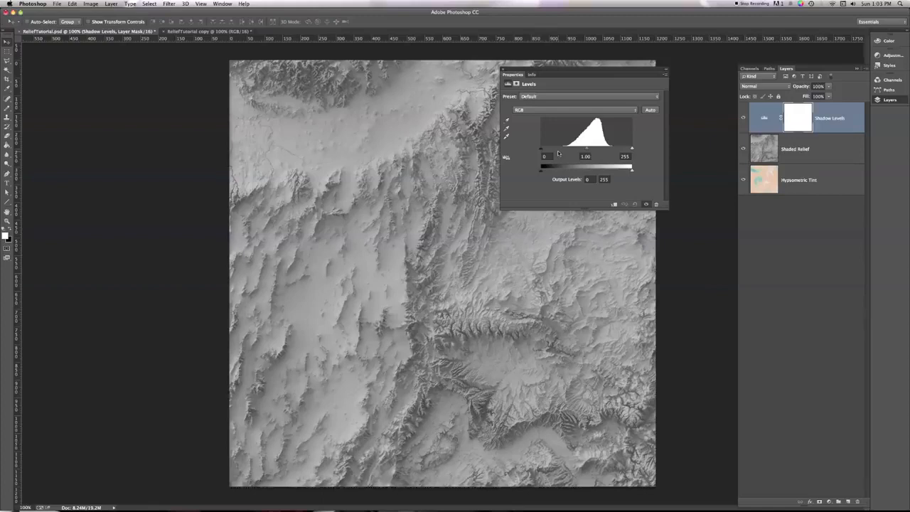
pyautogui.moveTo(566, 154)
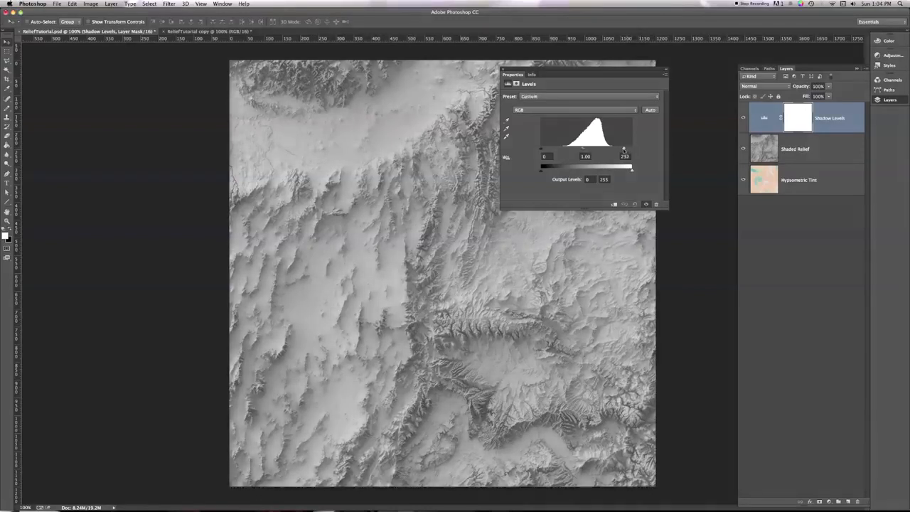
# Pull the Shadow Levels white input slider from 255 down to 160.
pyautogui.moveTo(624, 149); pyautogui.dragTo(608, 149)
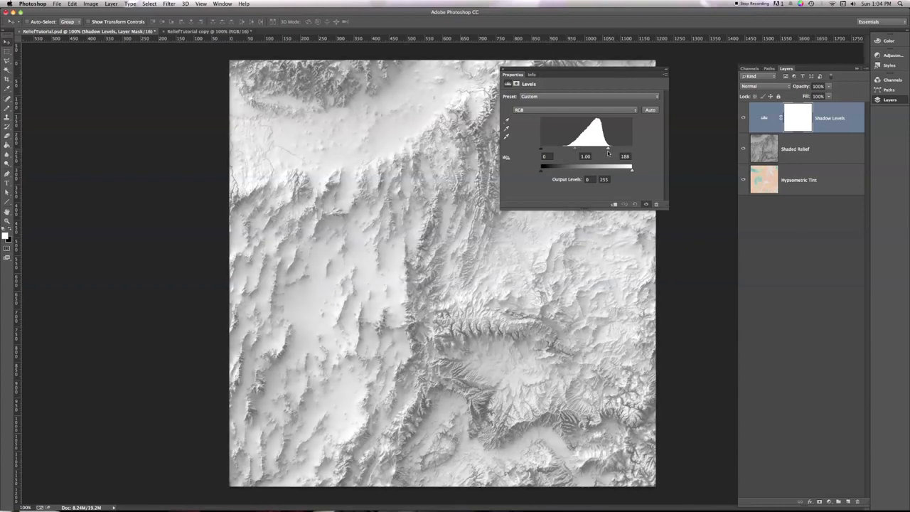
pyautogui.moveTo(608, 149); pyautogui.dragTo(603, 149)
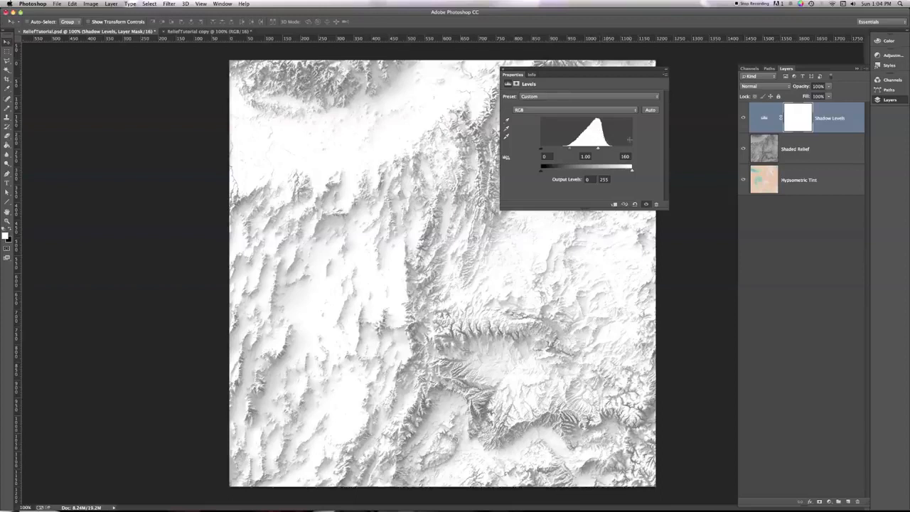
pyautogui.moveTo(334, 279)
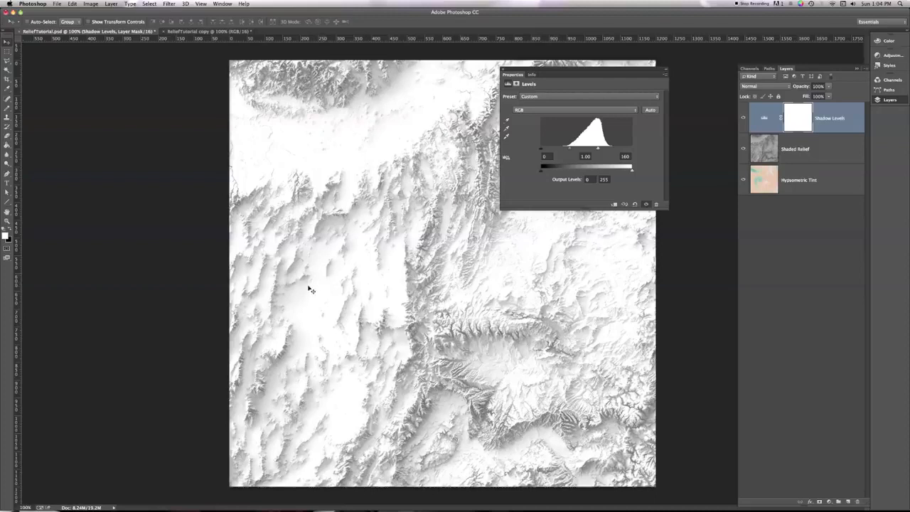
pyautogui.moveTo(462, 349)
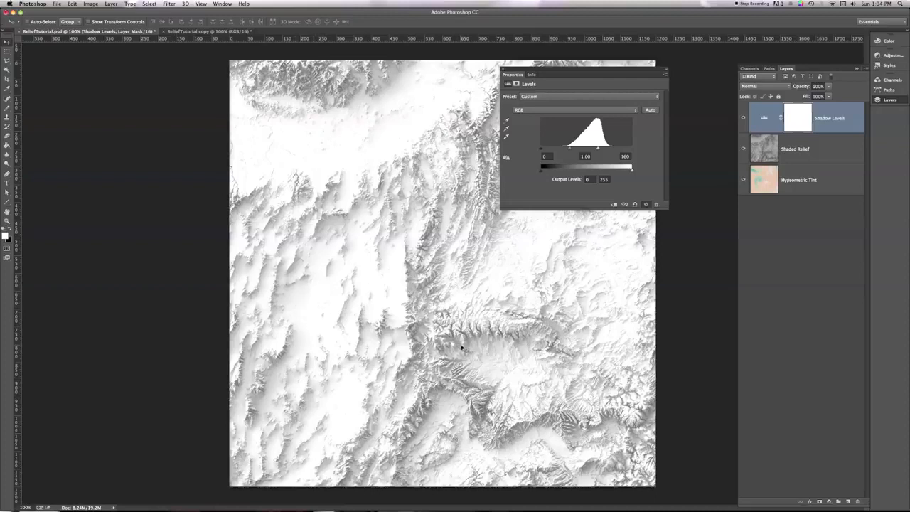
pyautogui.moveTo(492, 186)
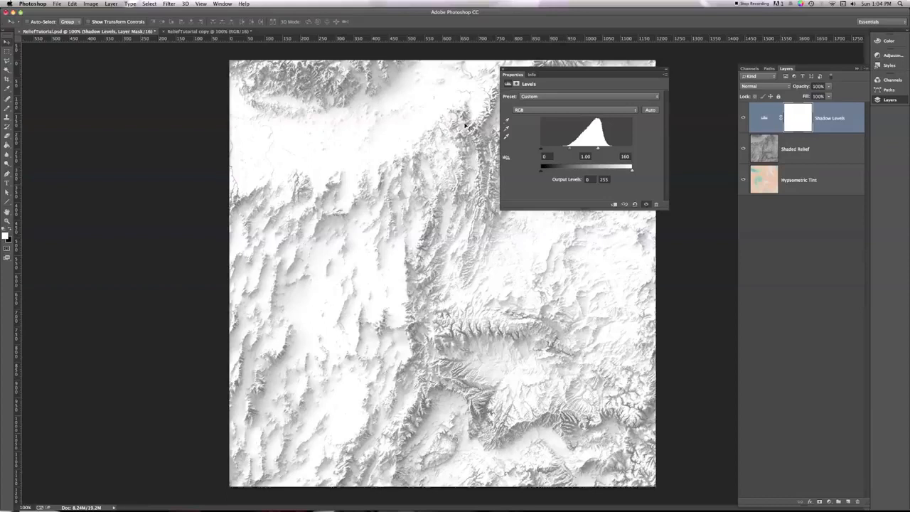
pyautogui.moveTo(331, 156)
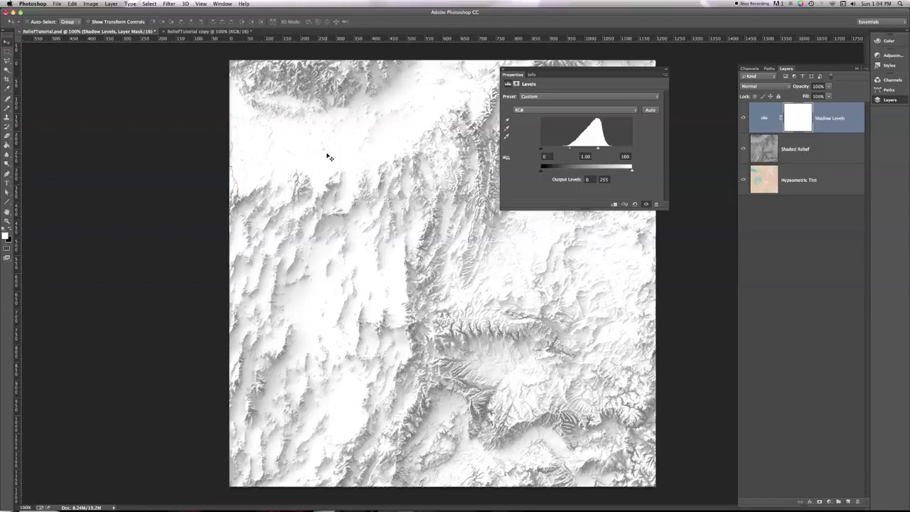
pyautogui.moveTo(310, 299)
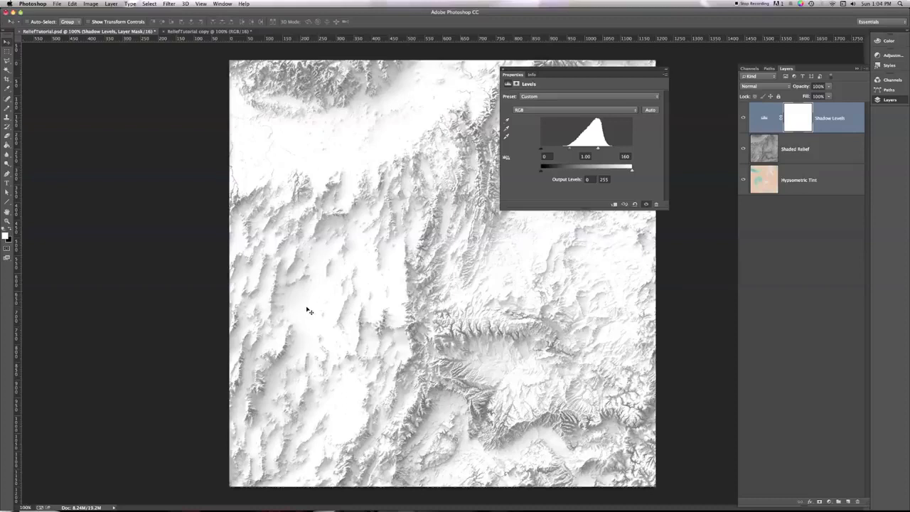
pyautogui.moveTo(280, 292)
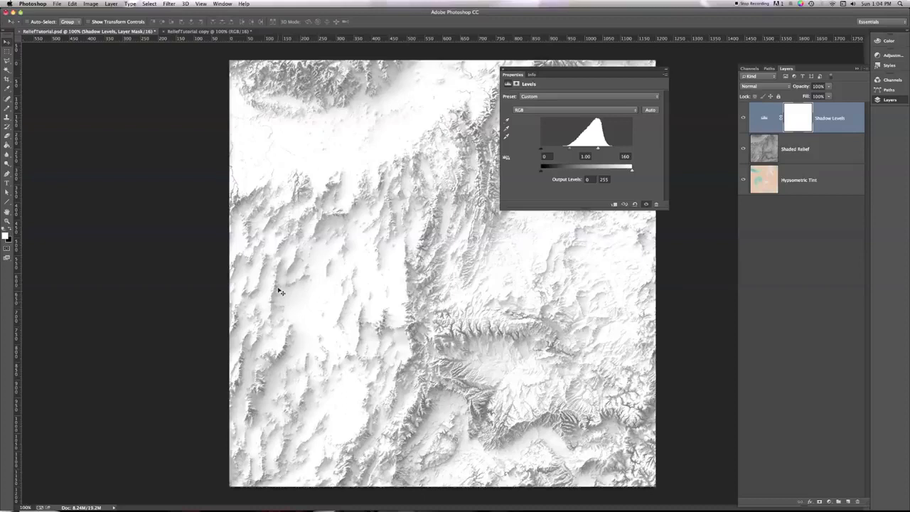
pyautogui.moveTo(284, 280)
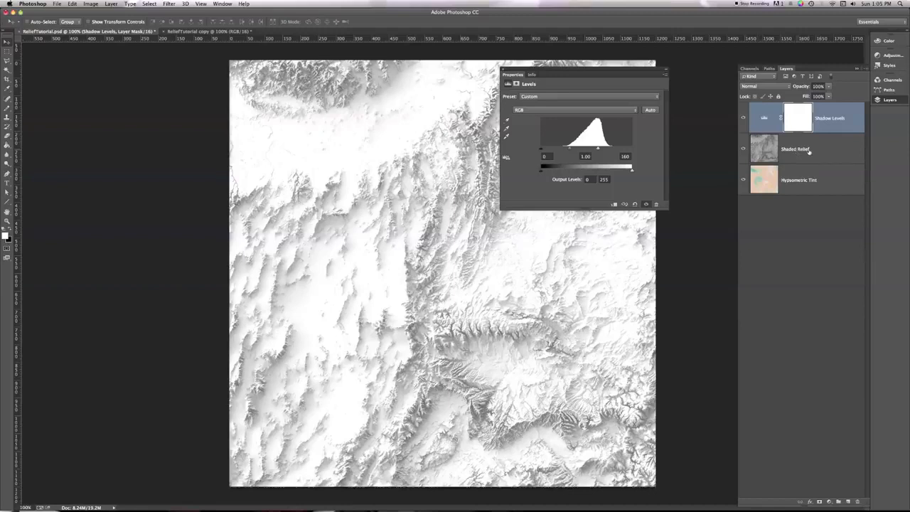
pyautogui.moveTo(796, 149)
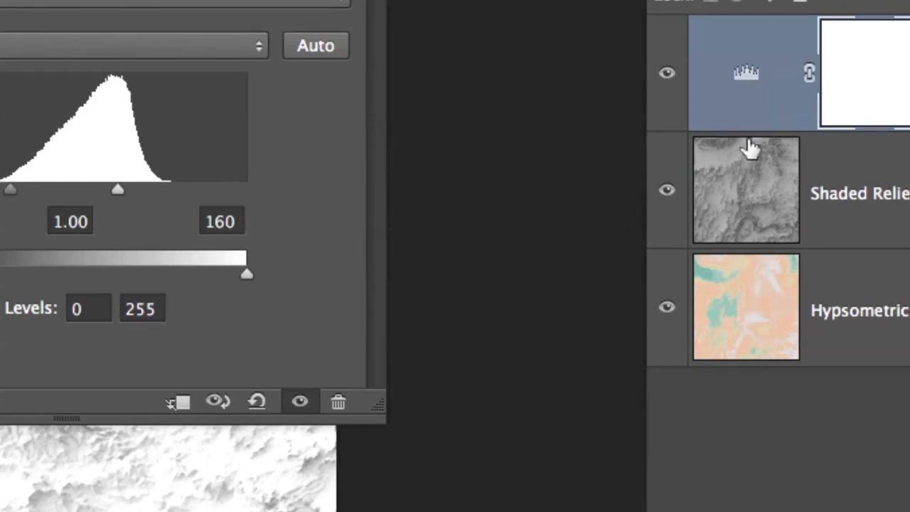
pyautogui.moveTo(746, 139)
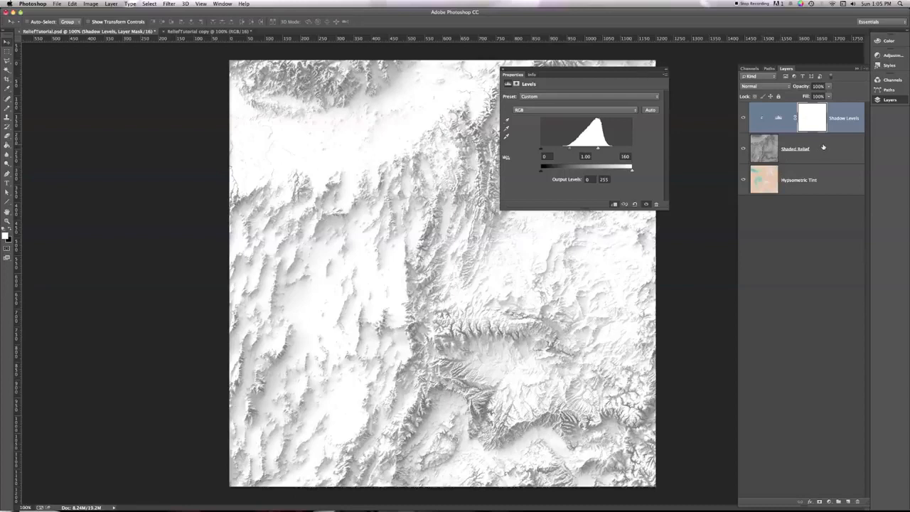
pyautogui.click(754, 86)
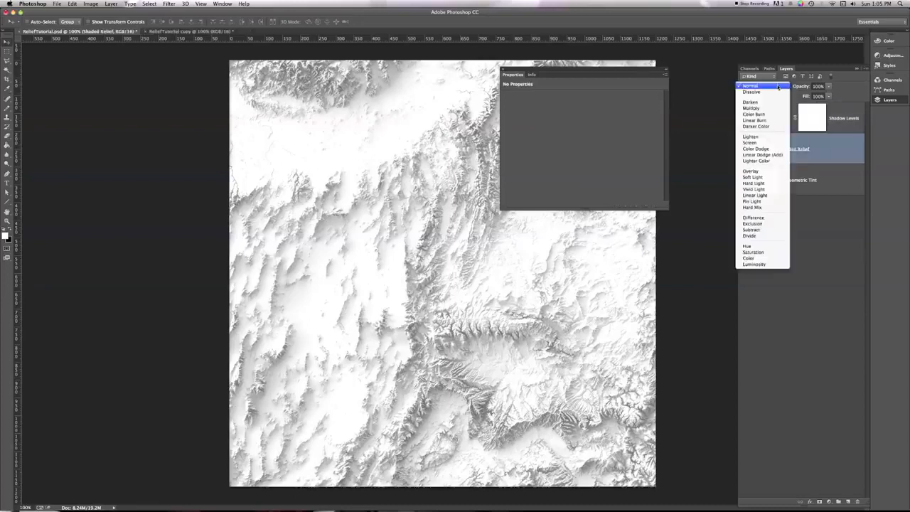
pyautogui.moveTo(753, 120)
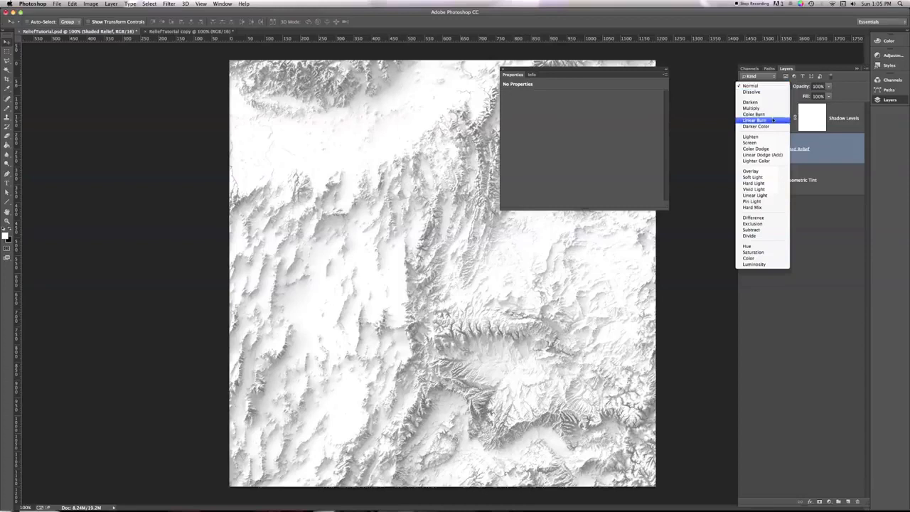
pyautogui.click(755, 120)
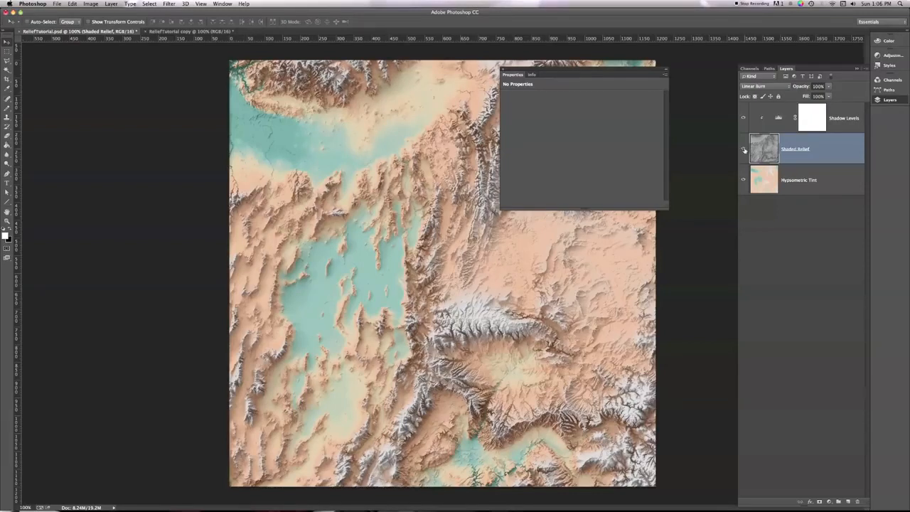
pyautogui.click(744, 149)
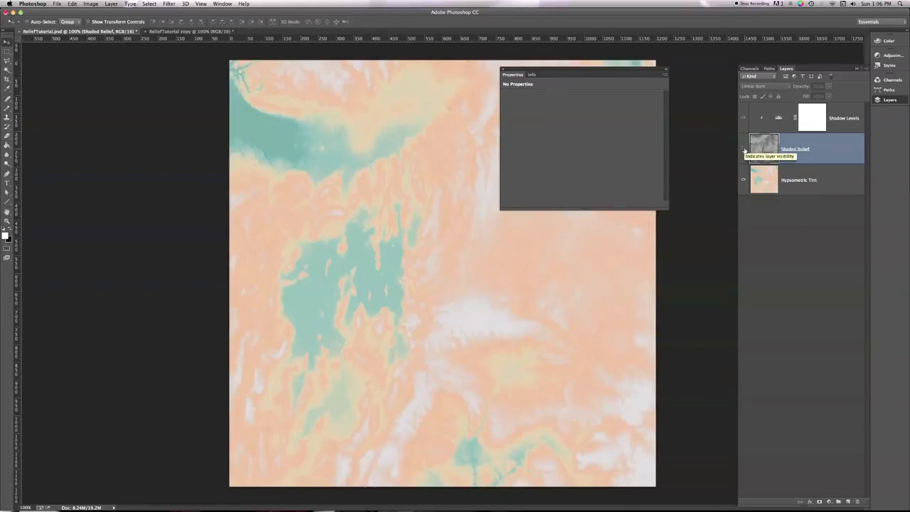
pyautogui.click(743, 149)
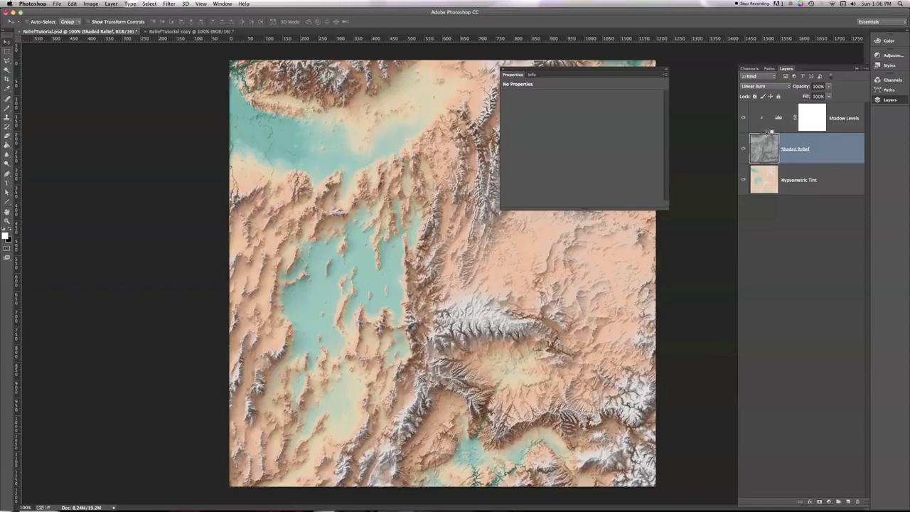
# Select the Shadow Levels layer to show its 0–160 Levels settings.
pyautogui.click(763, 117)
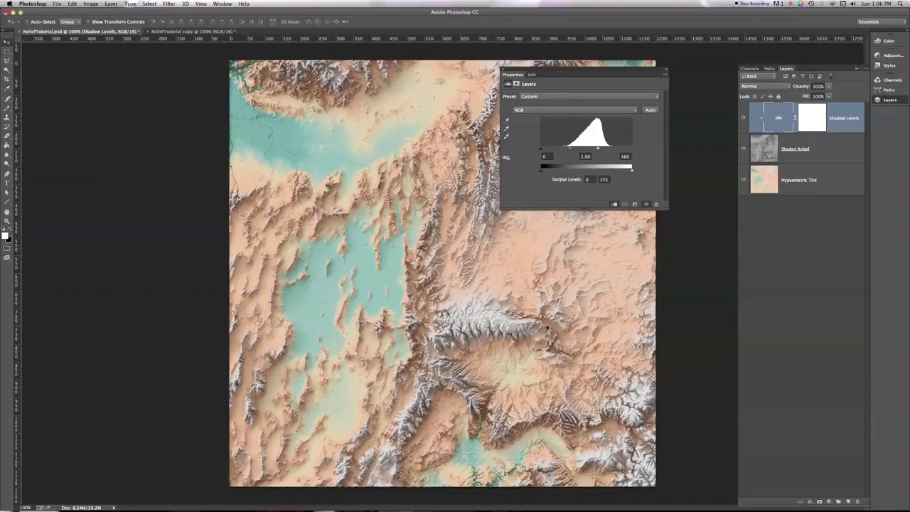
pyautogui.moveTo(505, 335)
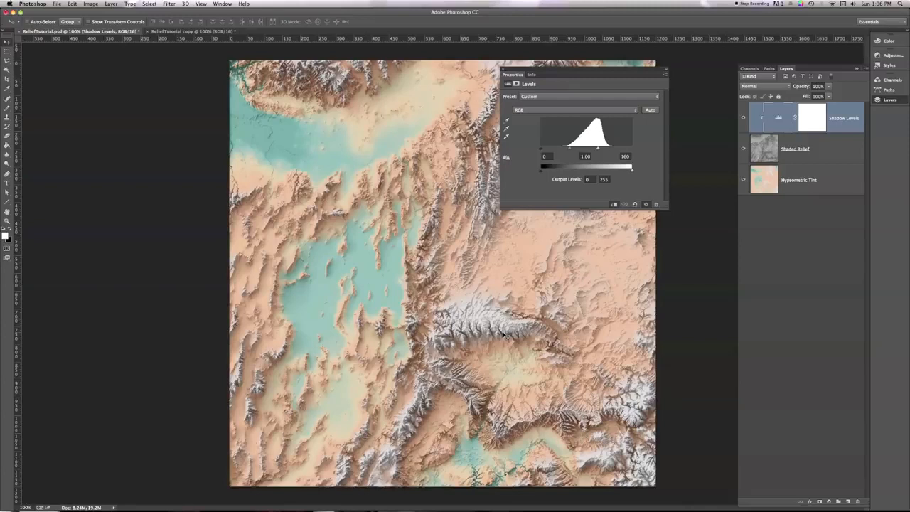
pyautogui.moveTo(323, 128)
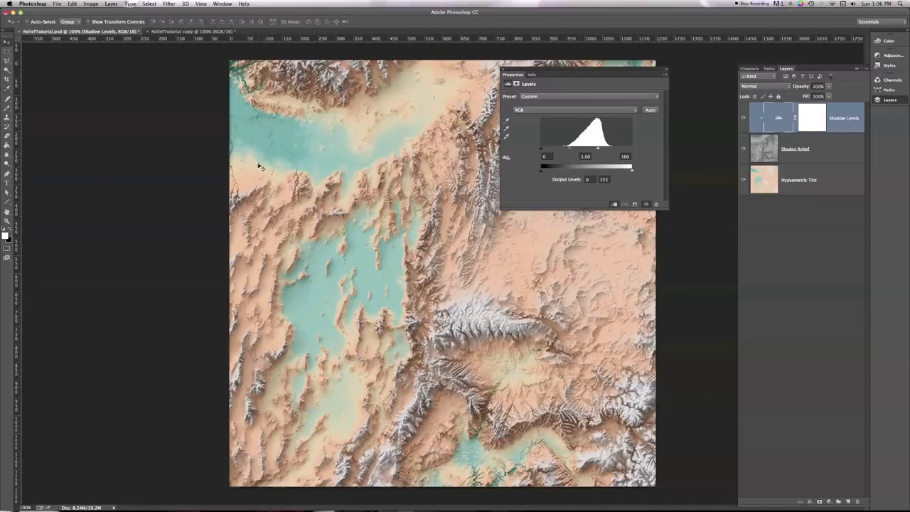
pyautogui.moveTo(280, 153)
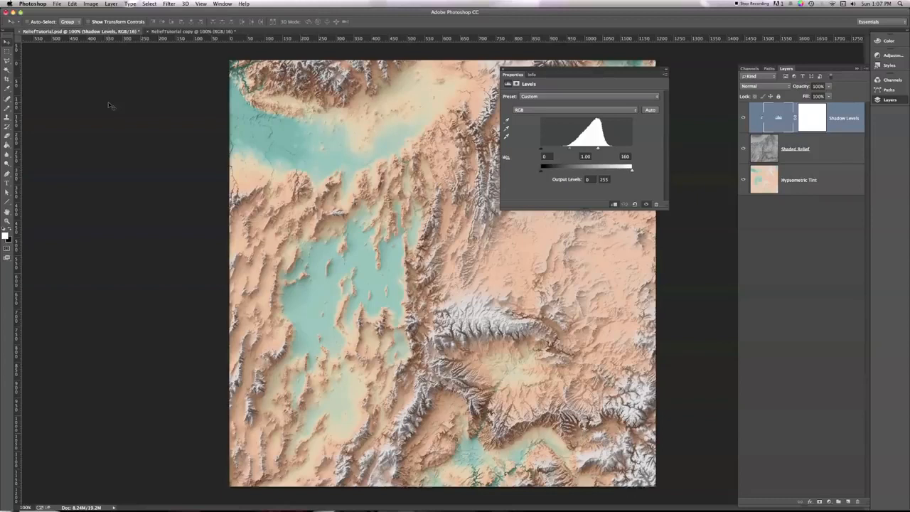
pyautogui.moveTo(115, 72)
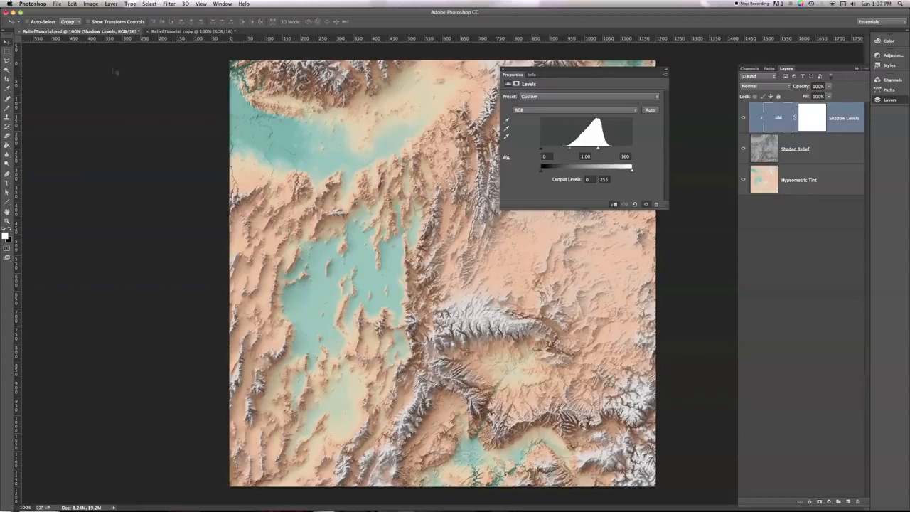
# Duplicate Shaded Relief to the top of the stack and set the copy to Normal.
pyautogui.click(795, 149)
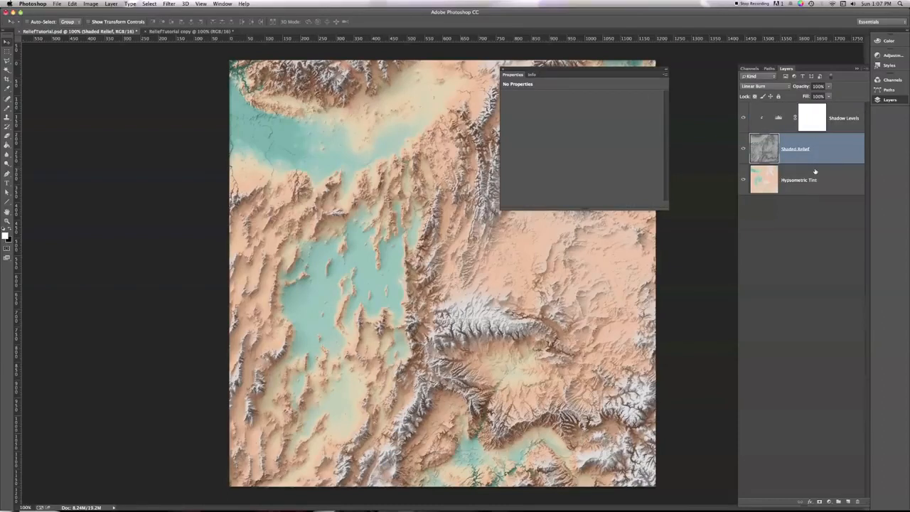
pyautogui.moveTo(827, 160)
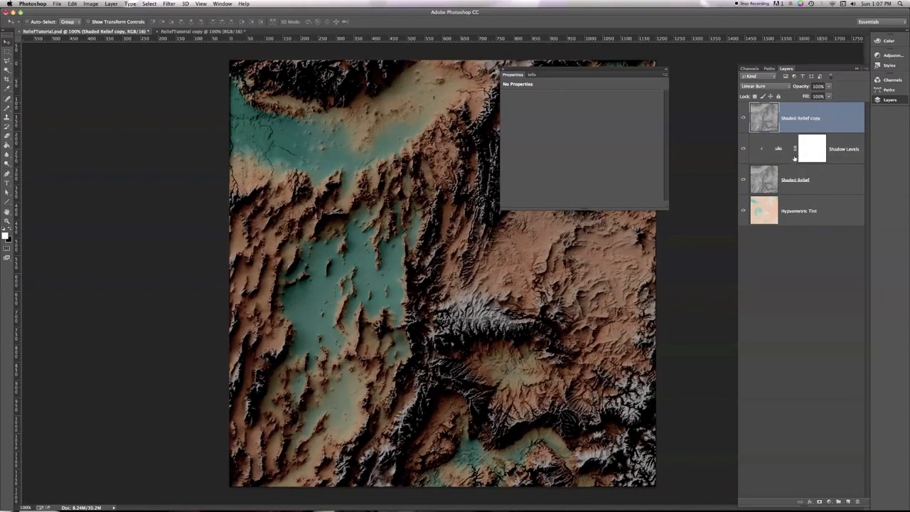
pyautogui.moveTo(795, 148)
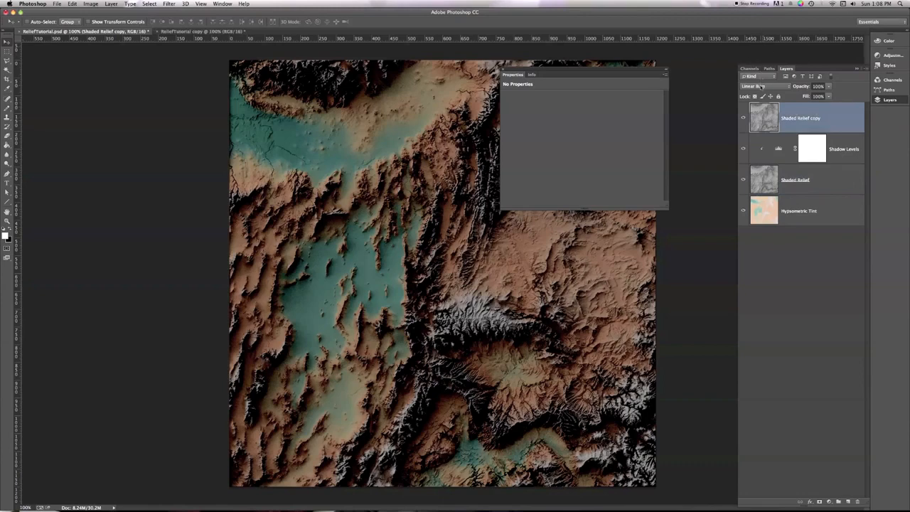
pyautogui.click(761, 86)
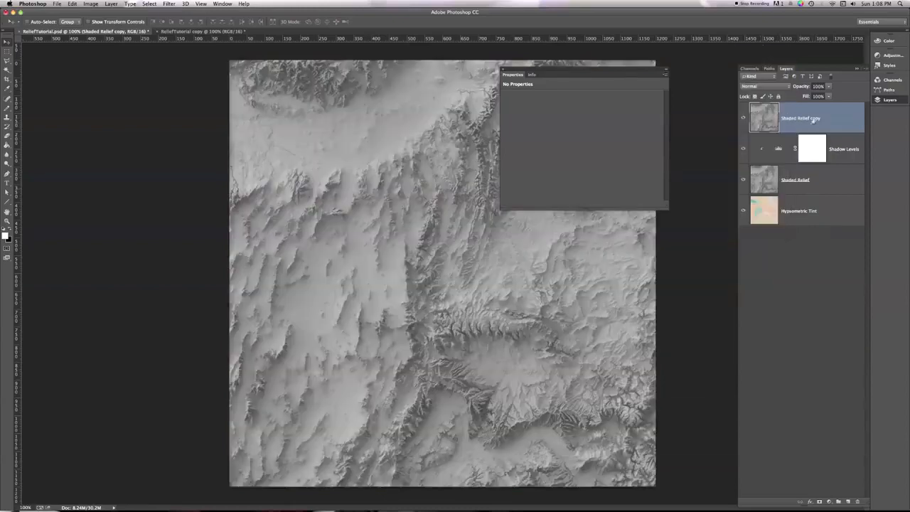
# Rename the relief layers to 'Highlight' and 'Shadow', then select Highlight.
pyautogui.doubleClick(802, 118)
pyautogui.write('Highlight')
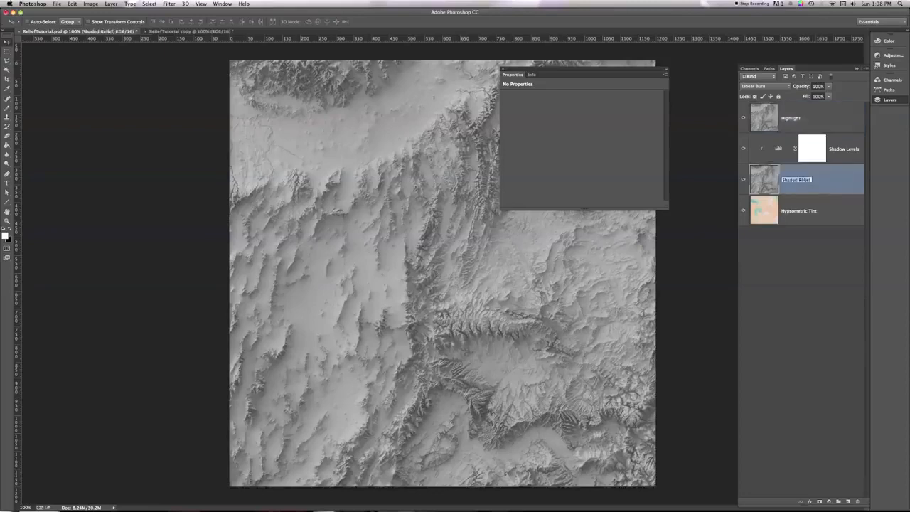
pyautogui.write('Shadow')
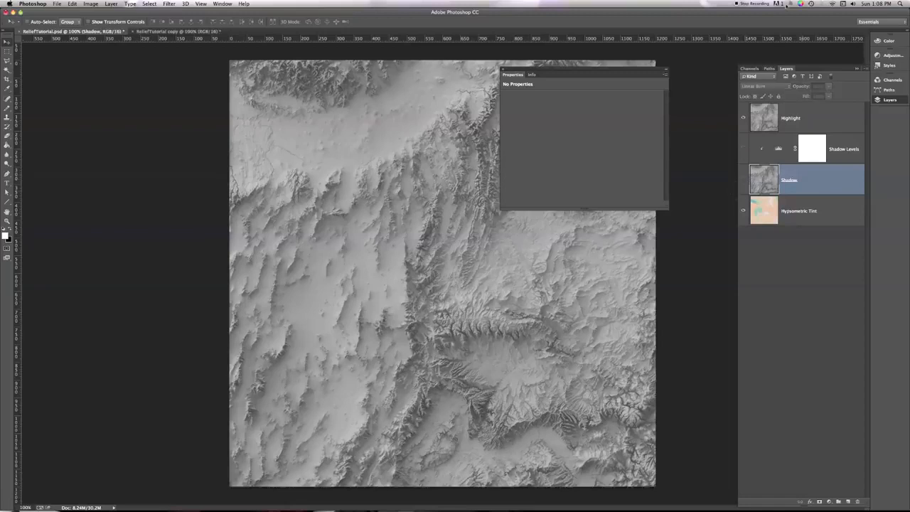
pyautogui.click(791, 117)
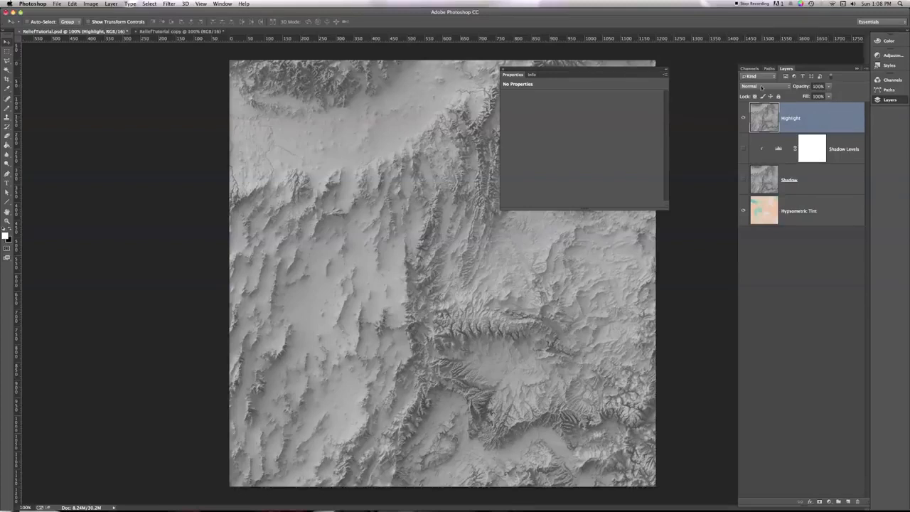
# Set the Highlight layer's blend mode to Screen, then select the Shadow layer.
pyautogui.click(761, 86)
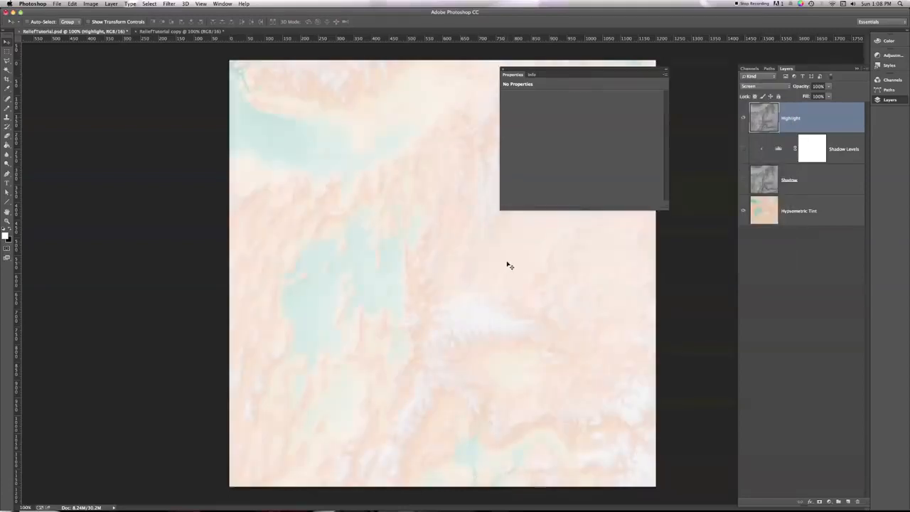
pyautogui.moveTo(500, 268)
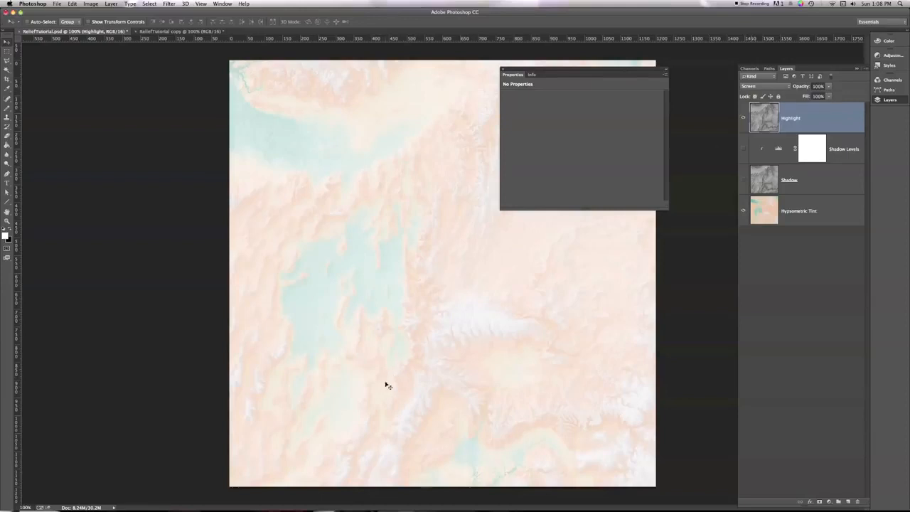
pyautogui.moveTo(497, 350)
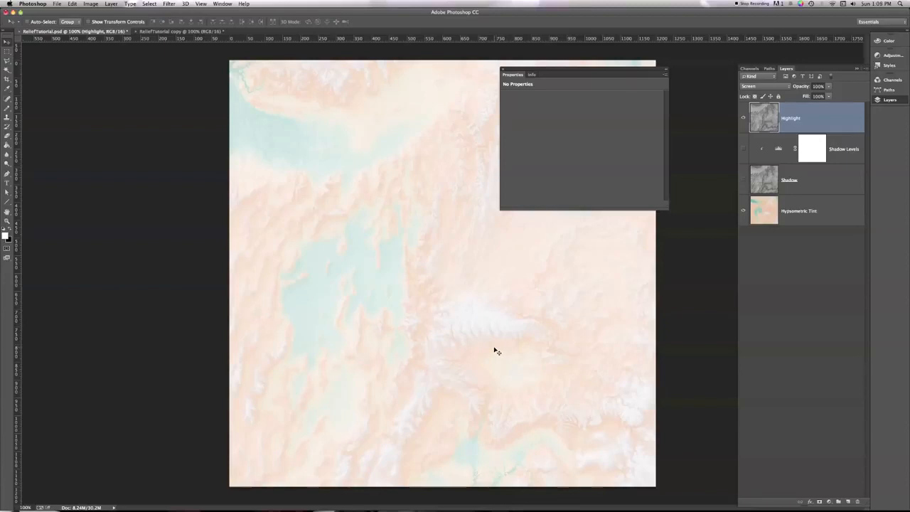
pyautogui.moveTo(532, 388)
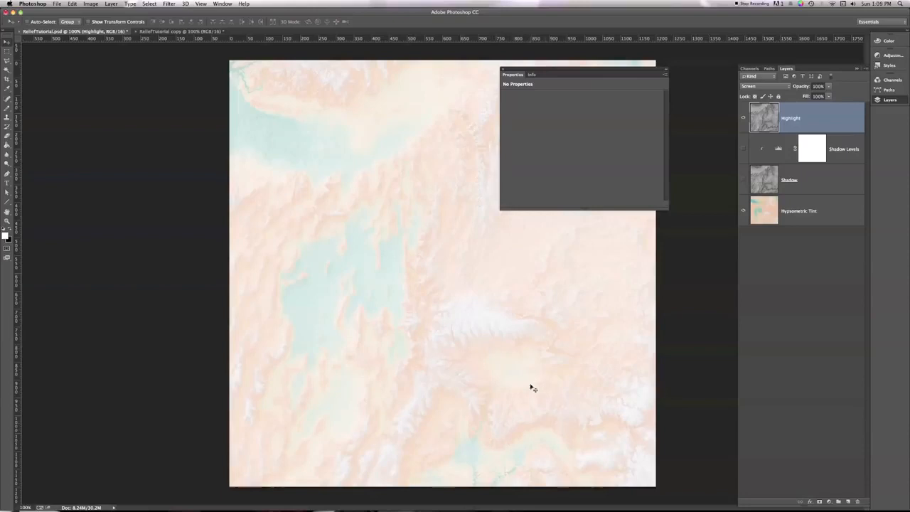
pyautogui.moveTo(498, 425)
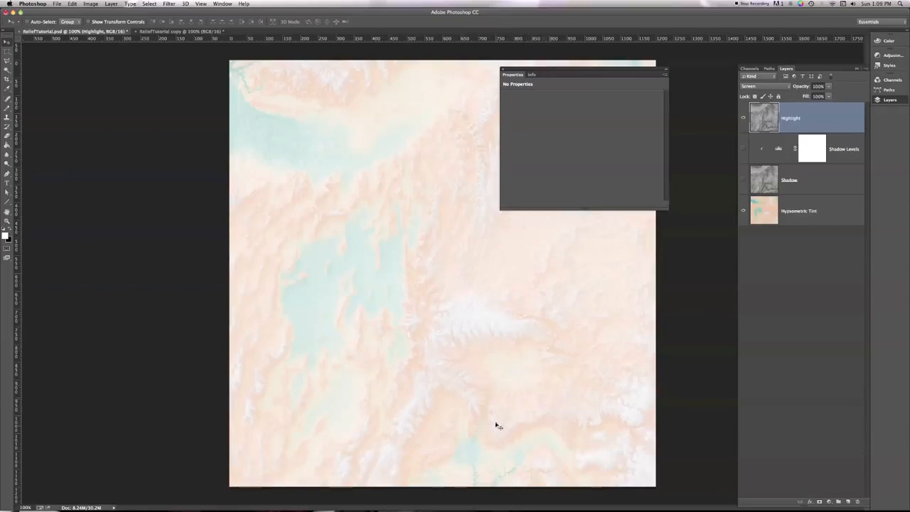
pyautogui.moveTo(502, 429)
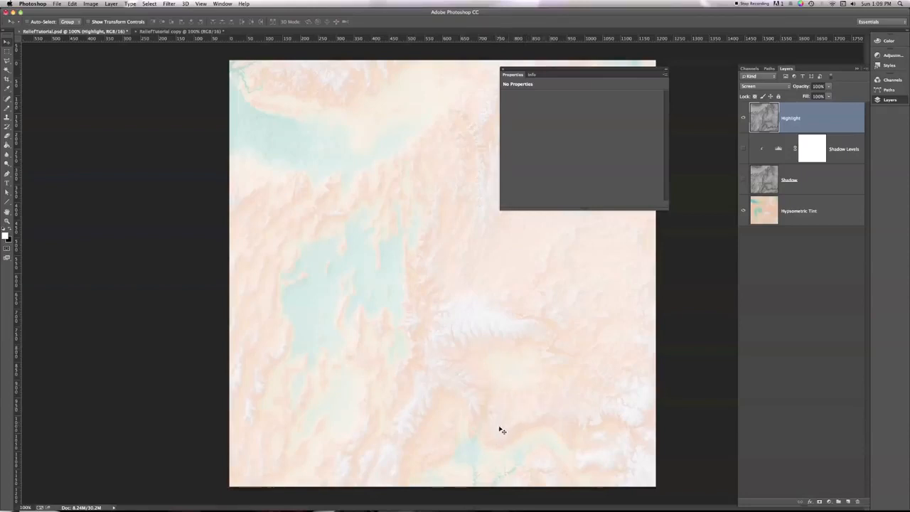
pyautogui.moveTo(428, 377)
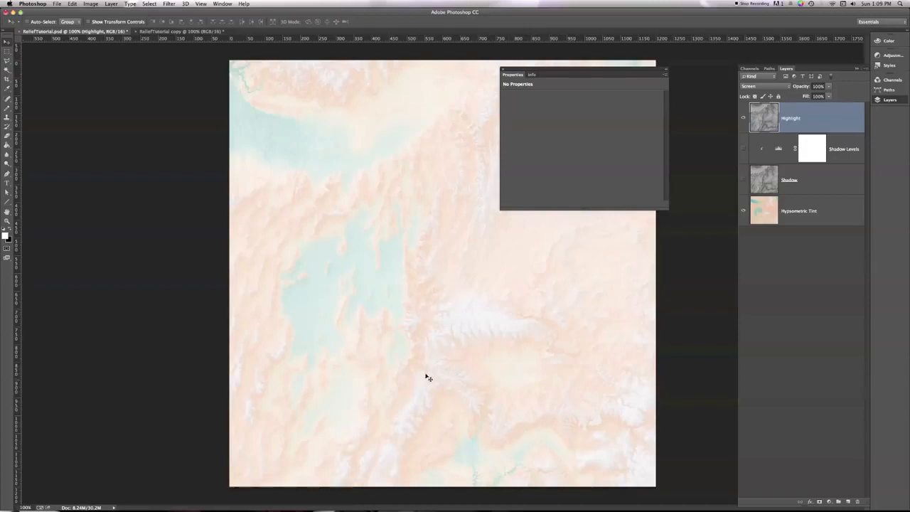
pyautogui.moveTo(445, 374)
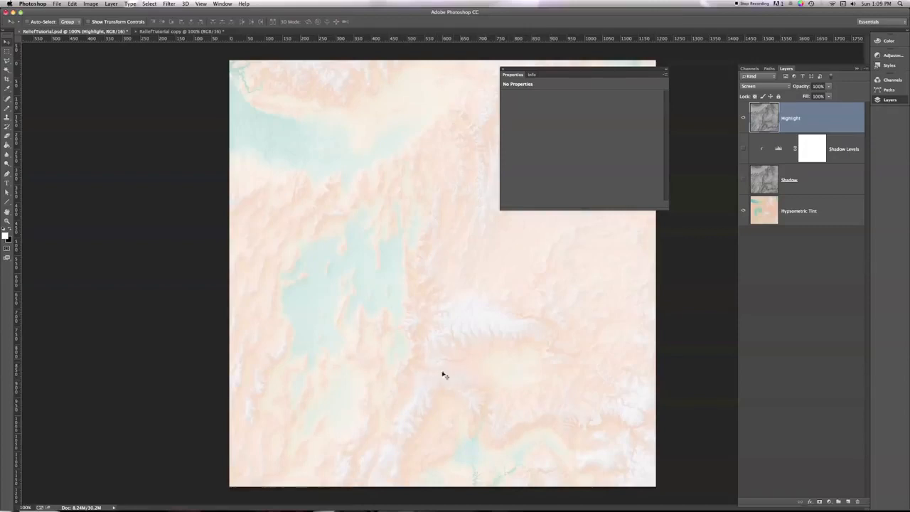
pyautogui.moveTo(515, 425)
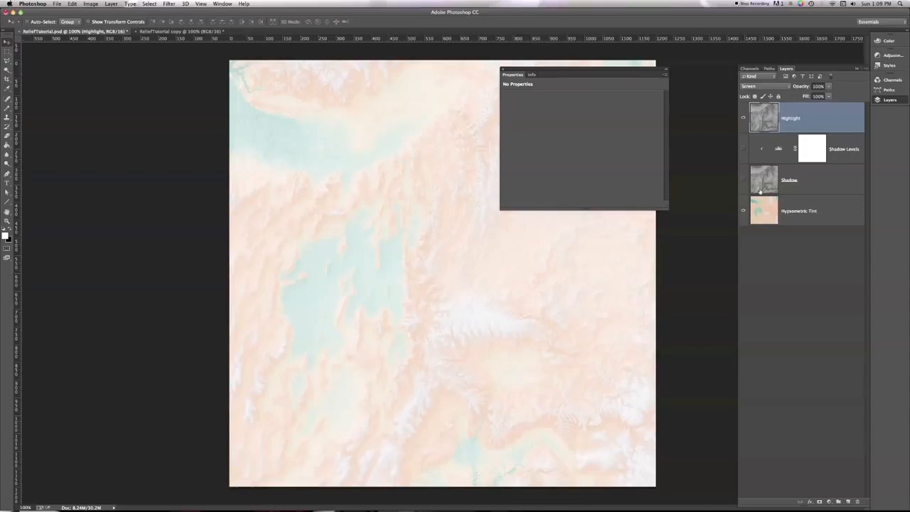
pyautogui.click(789, 180)
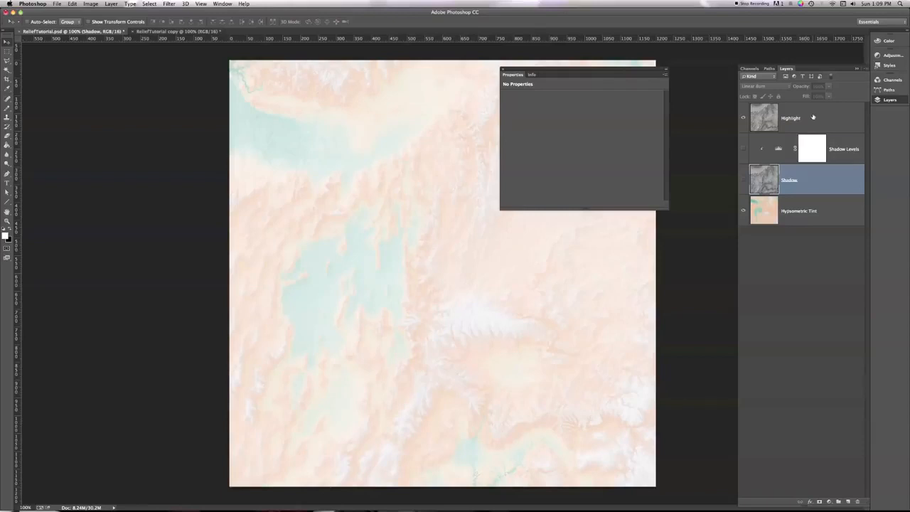
# Reselect Highlight, return it to Normal blending, and show the New Adjustment Layer options.
pyautogui.click(791, 119)
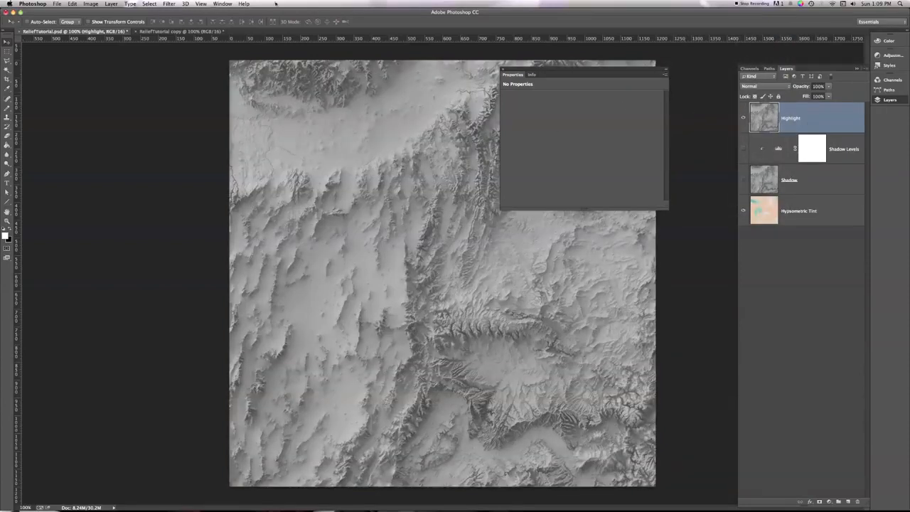
pyautogui.click(111, 3)
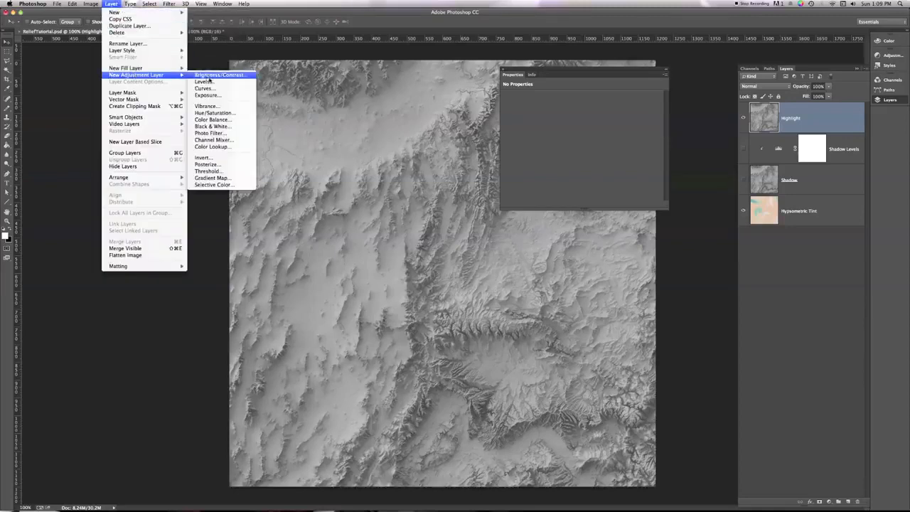
# Create a Levels adjustment layer named 'Highlight Levels' above Highlight and reopen its settings.
pyautogui.click(205, 81)
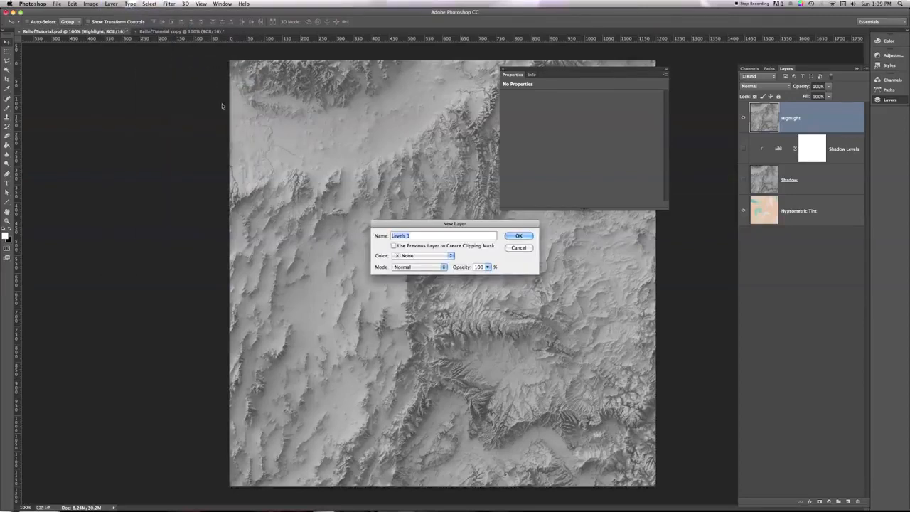
pyautogui.write('Highlight Levels')
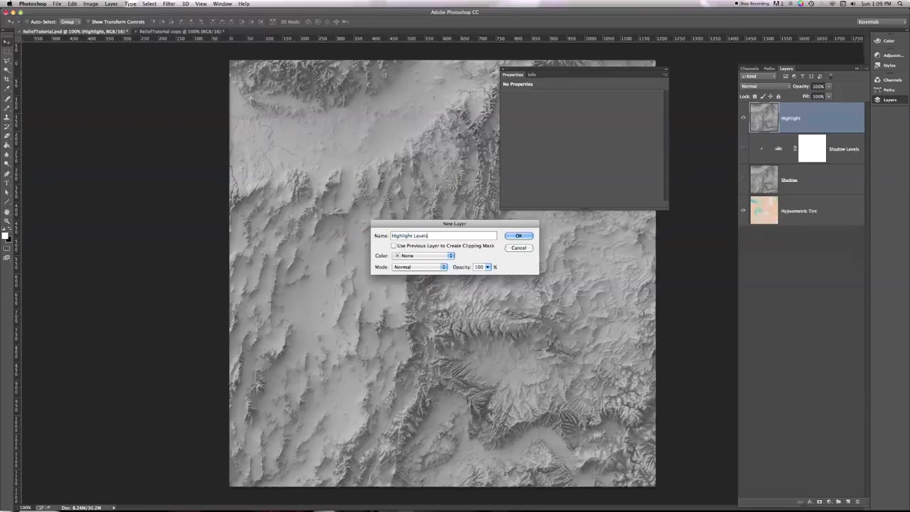
pyautogui.click(519, 235)
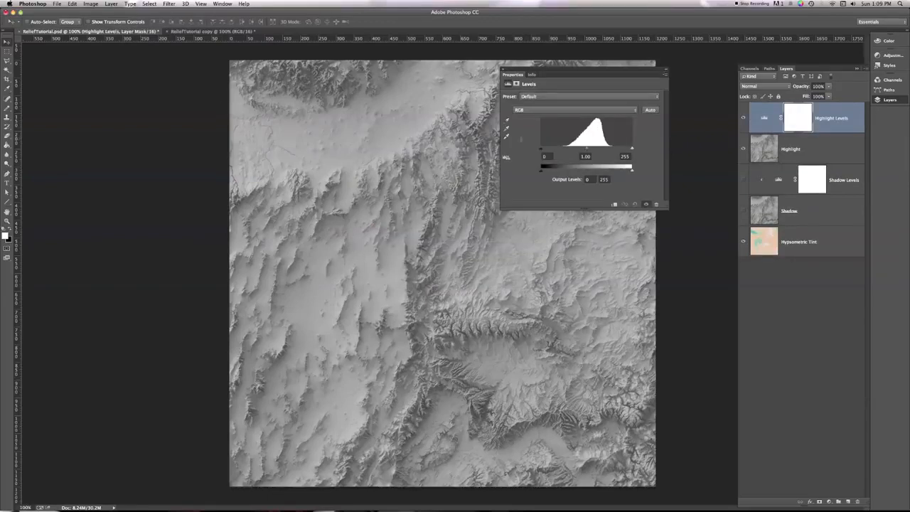
pyautogui.moveTo(585, 149); pyautogui.dragTo(597, 148)
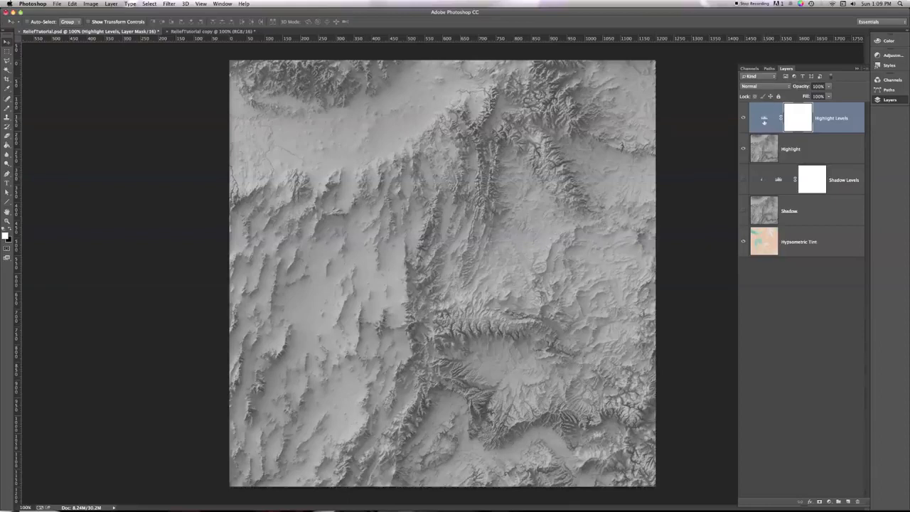
pyautogui.doubleClick(764, 117)
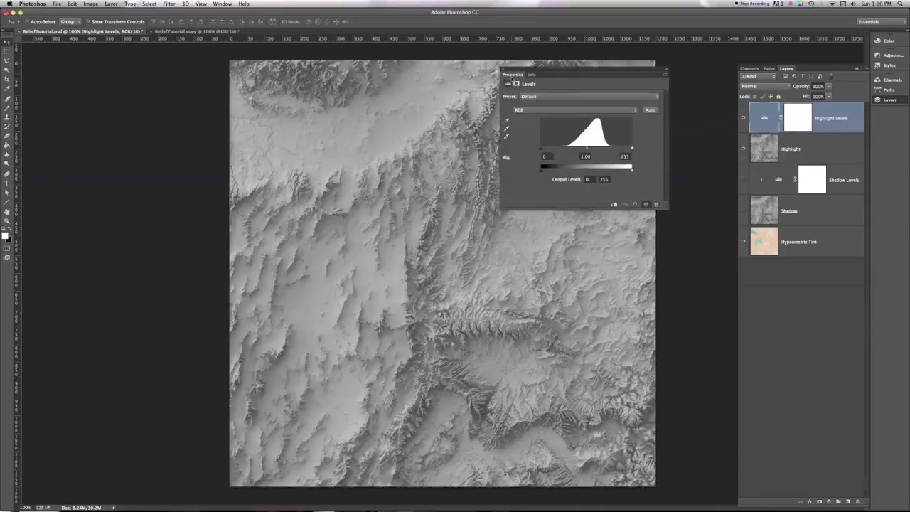
pyautogui.click(222, 4)
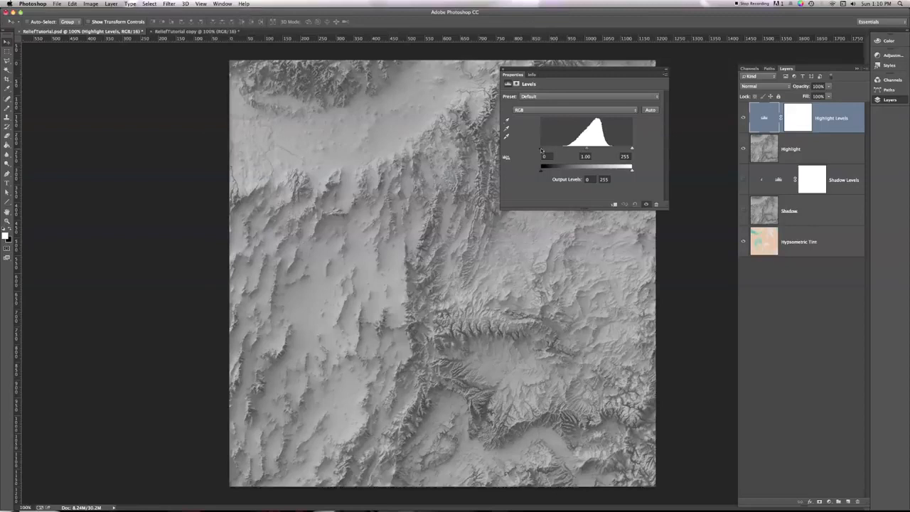
pyautogui.moveTo(542, 150)
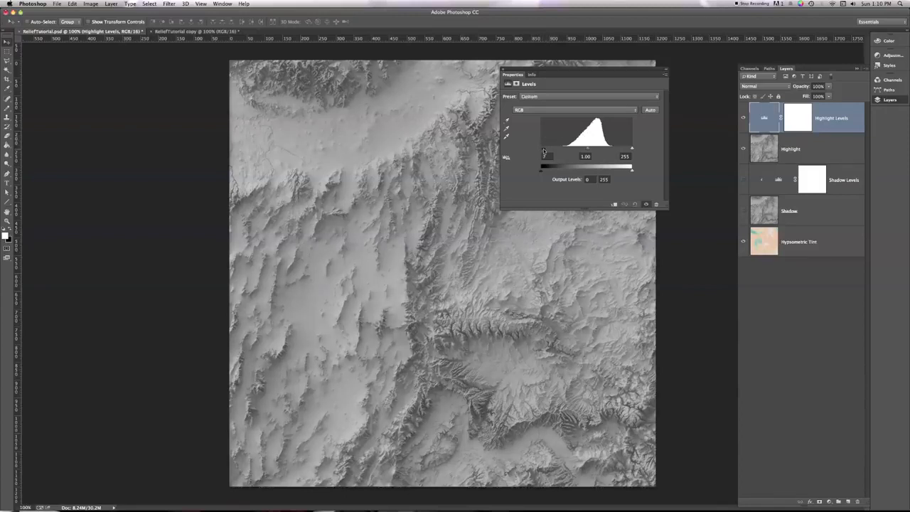
# Raise the Highlight Levels black input slider to darken all but the brightest slopes.
pyautogui.moveTo(541, 155); pyautogui.dragTo(545, 156)
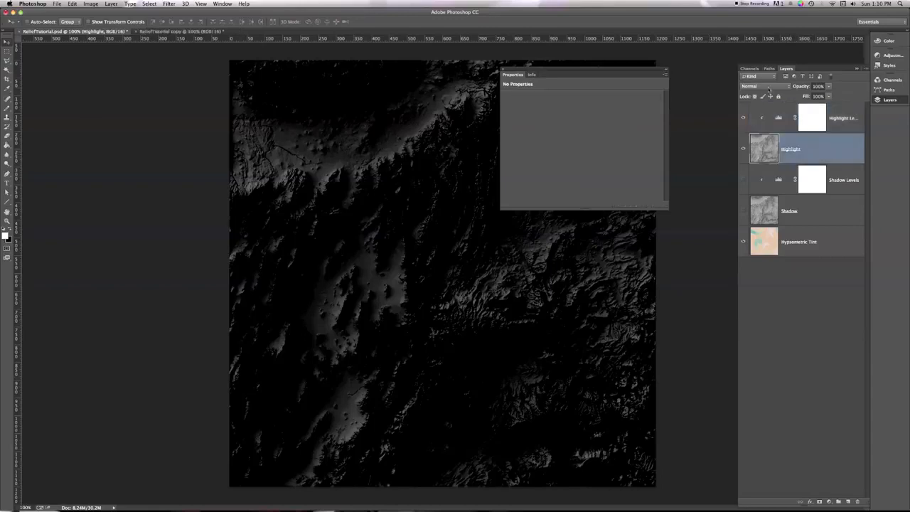
# Change the Highlight layer's blend mode to Screen.
pyautogui.click(764, 86)
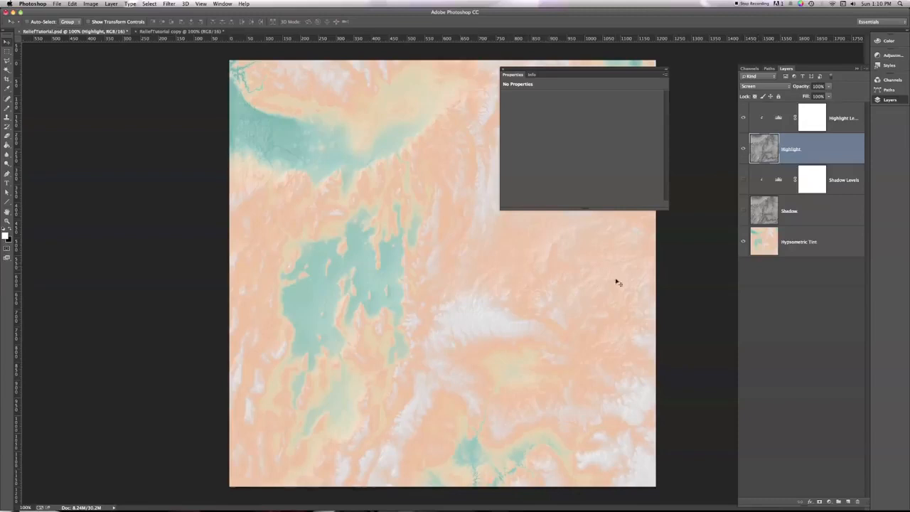
pyautogui.moveTo(517, 257)
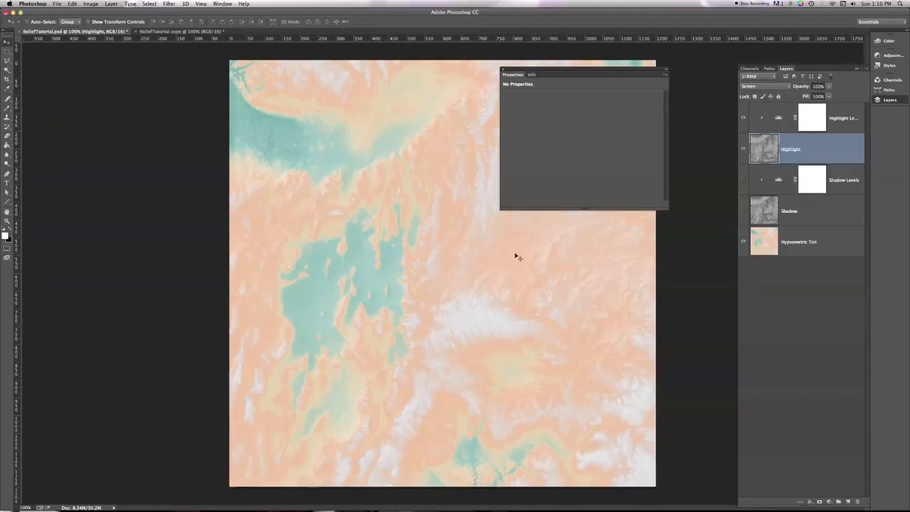
pyautogui.moveTo(534, 261)
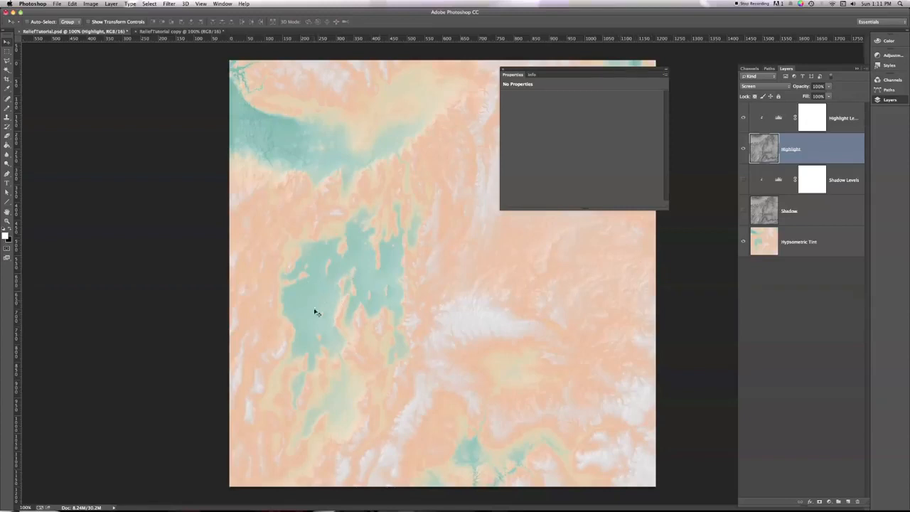
pyautogui.moveTo(311, 288)
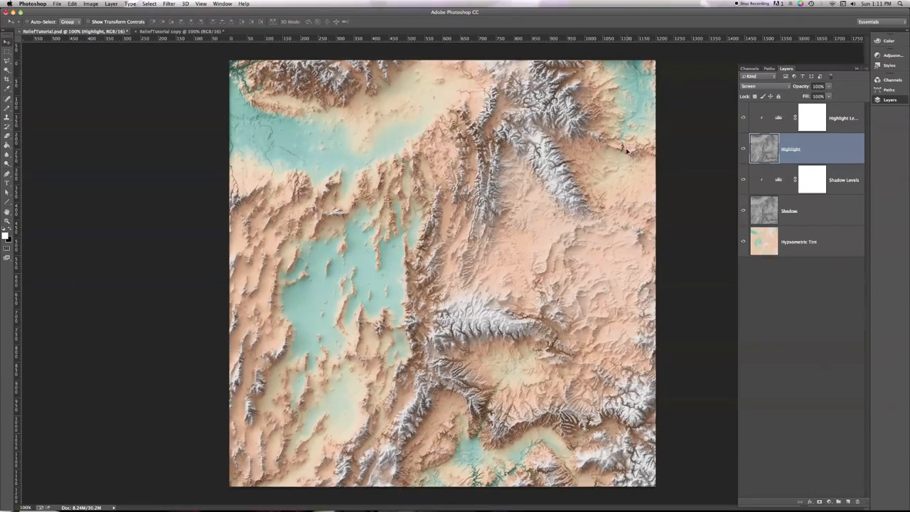
pyautogui.moveTo(819, 146)
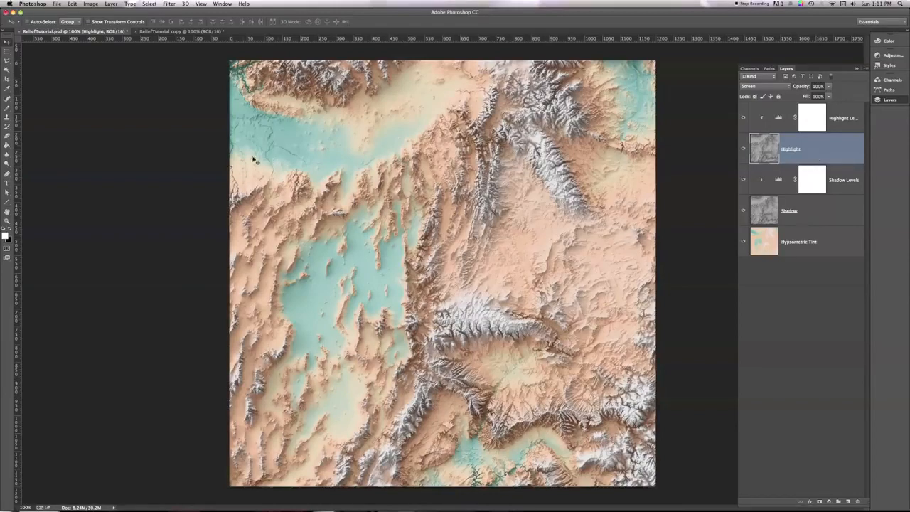
pyautogui.moveTo(630, 160)
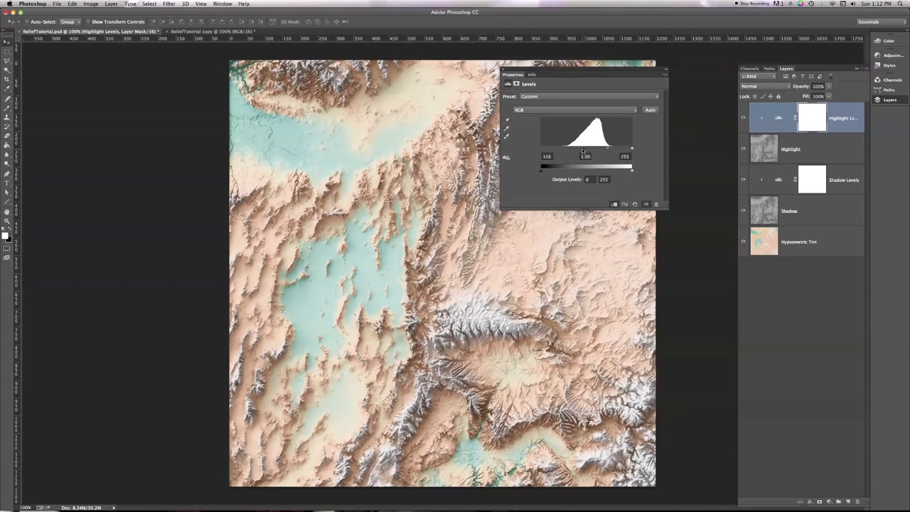
# Push the Highlight Levels black input up to 177, then deselect the layers.
pyautogui.moveTo(560, 168); pyautogui.dragTo(618, 168)
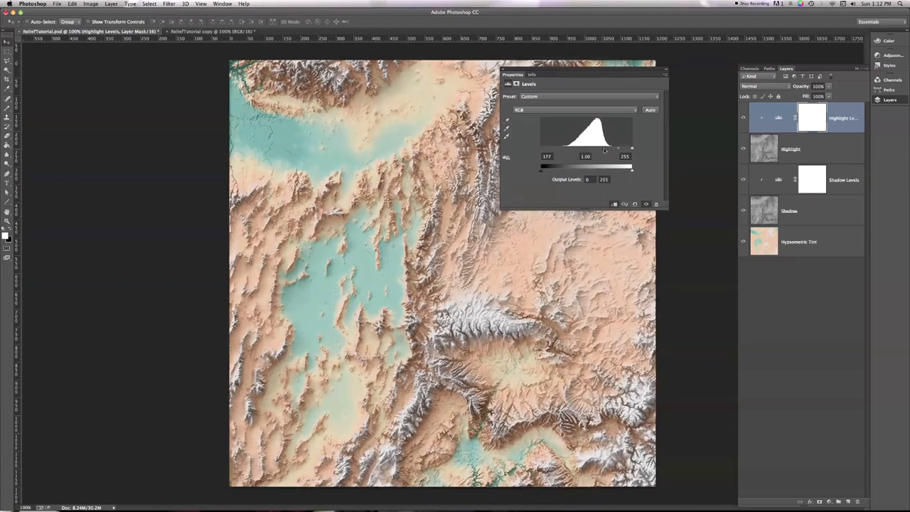
pyautogui.moveTo(618, 148); pyautogui.dragTo(600, 149)
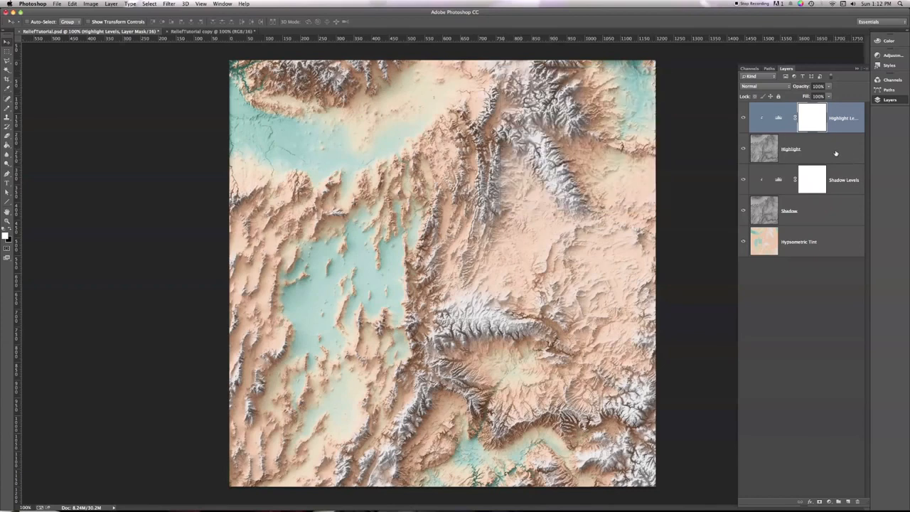
pyautogui.click(790, 149)
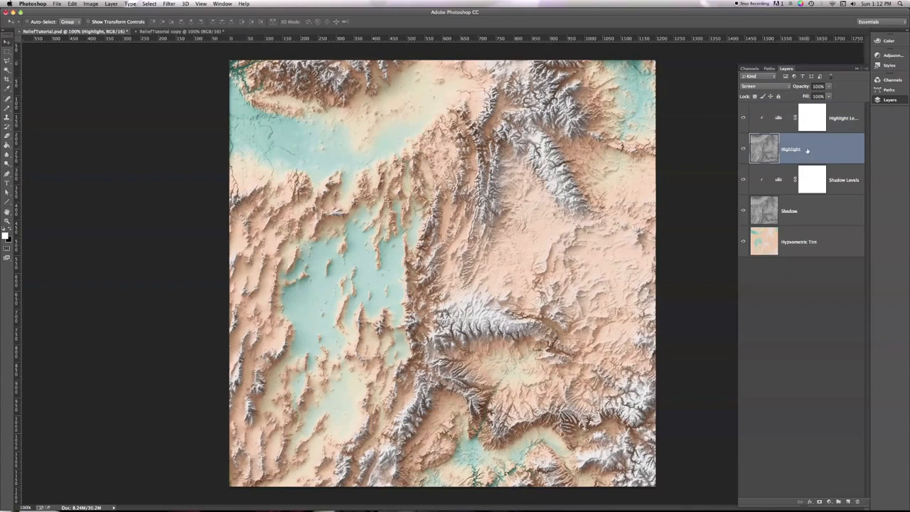
pyautogui.click(789, 210)
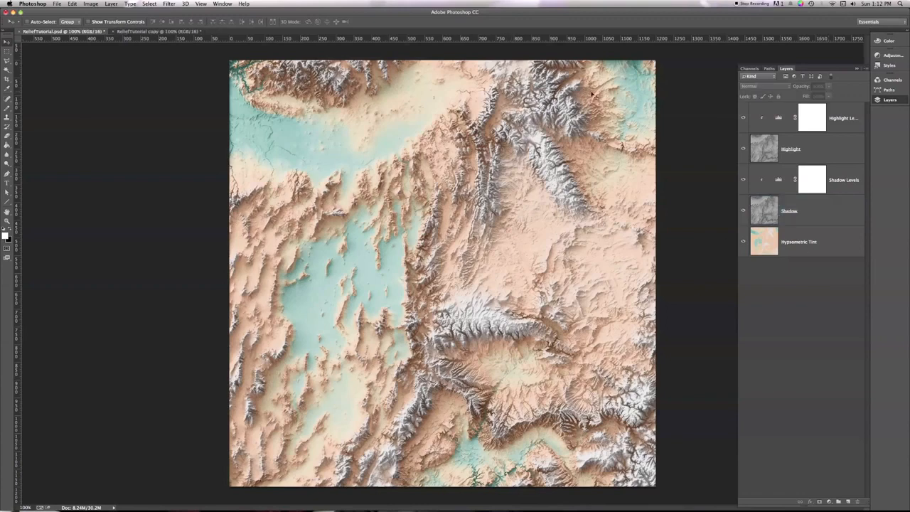
pyautogui.moveTo(530, 239)
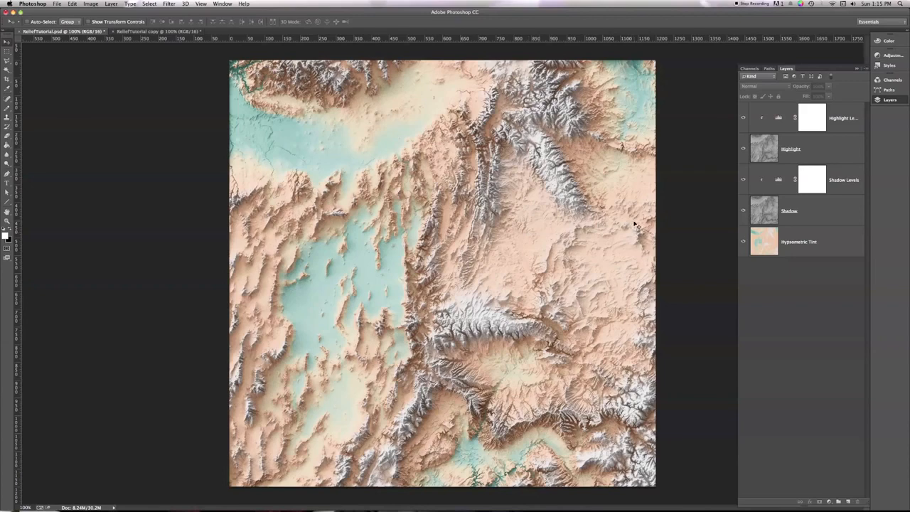
pyautogui.click(789, 210)
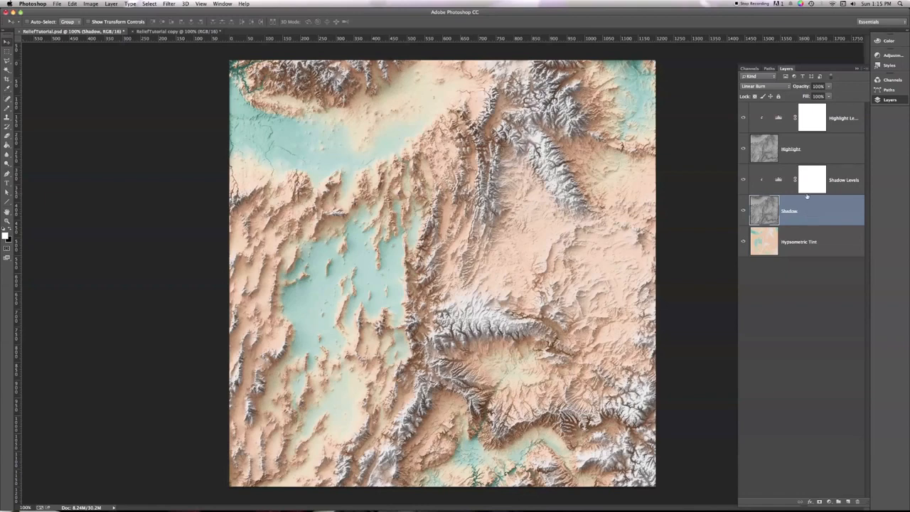
pyautogui.click(793, 149)
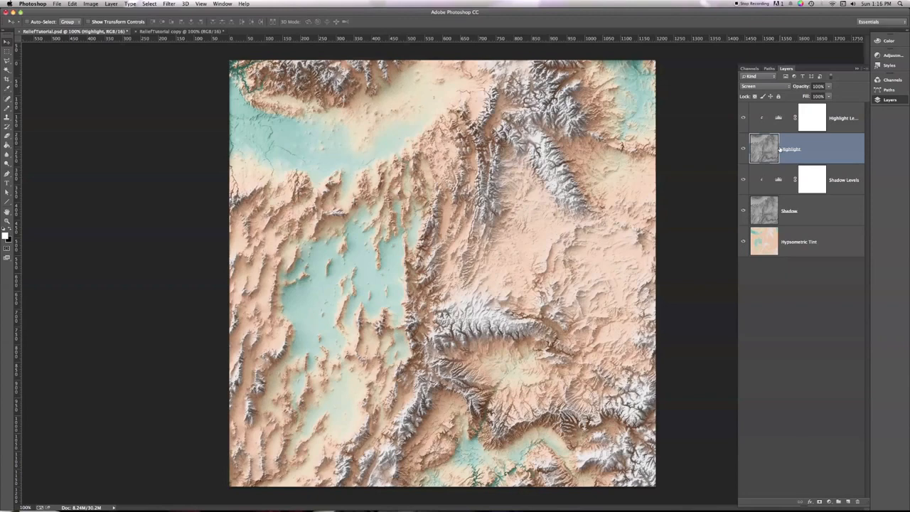
pyautogui.click(796, 210)
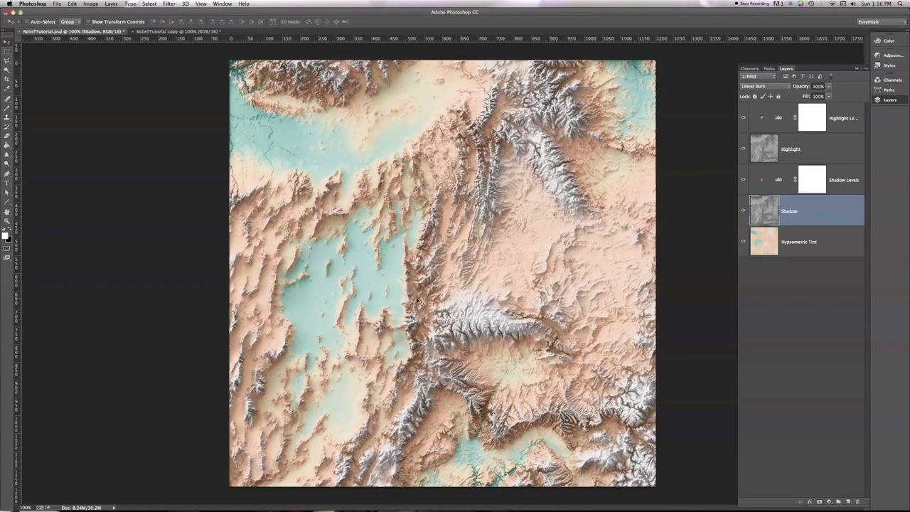
pyautogui.moveTo(313, 304)
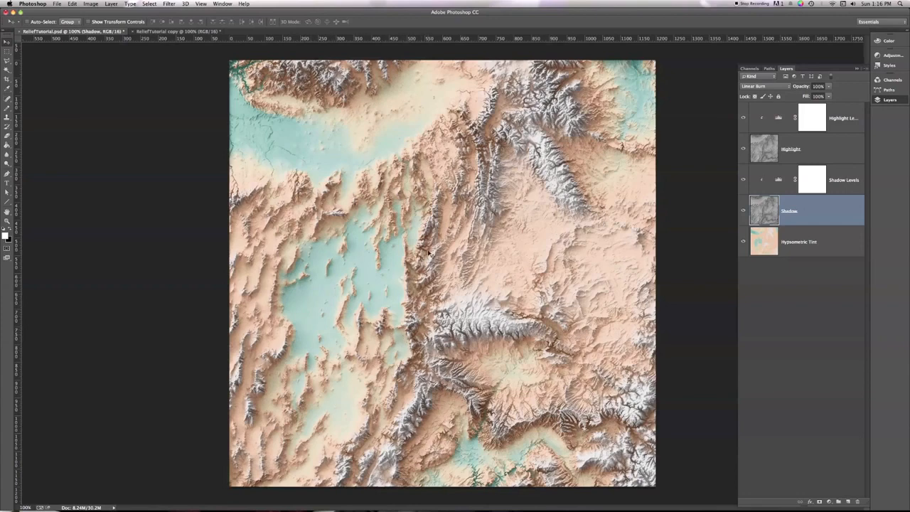
pyautogui.moveTo(673, 226)
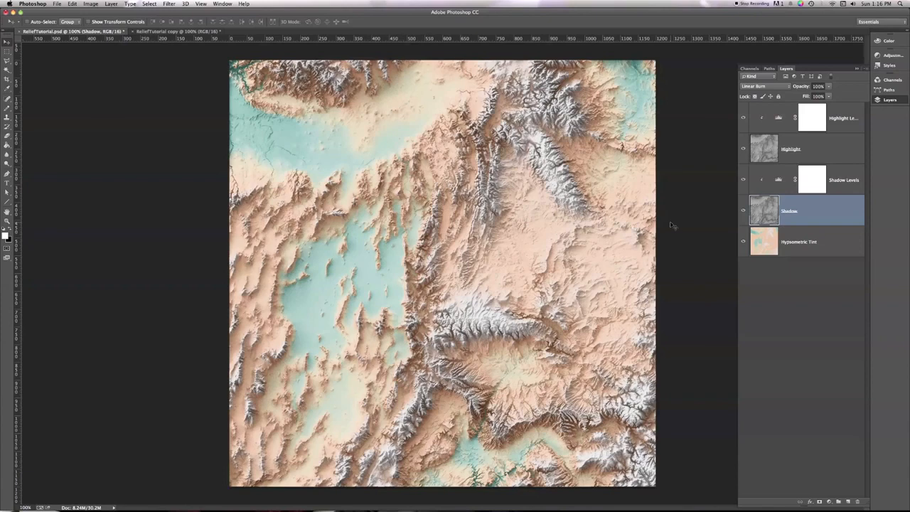
pyautogui.moveTo(724, 198)
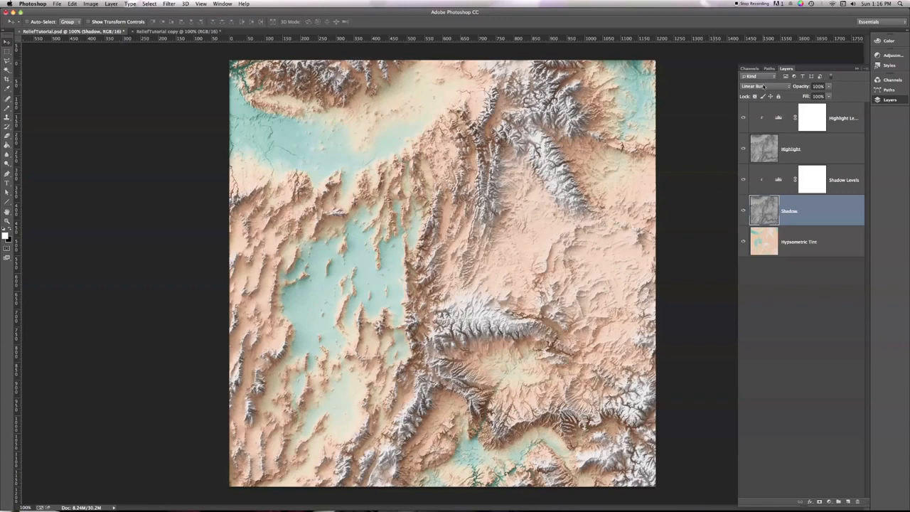
pyautogui.click(759, 86)
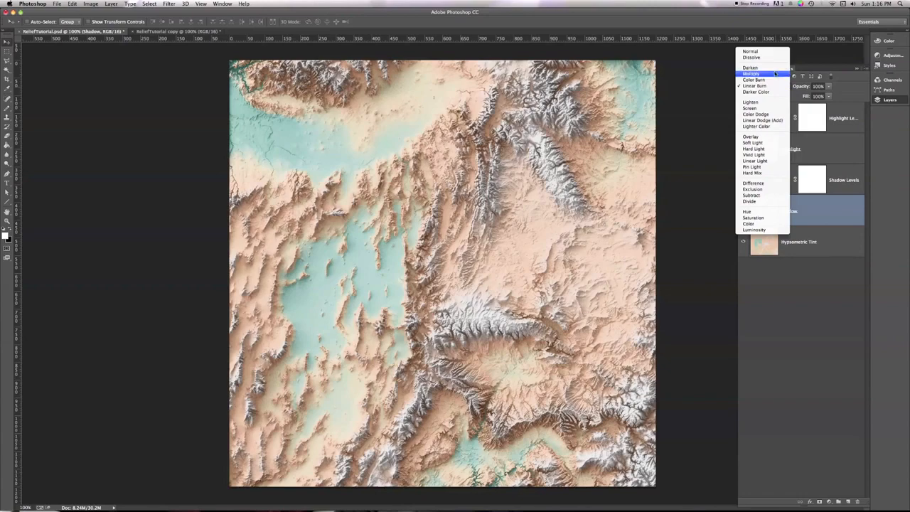
# Switch the Shadow layer's blend mode from Linear Burn to Multiply and reopen the blend list.
pyautogui.click(752, 74)
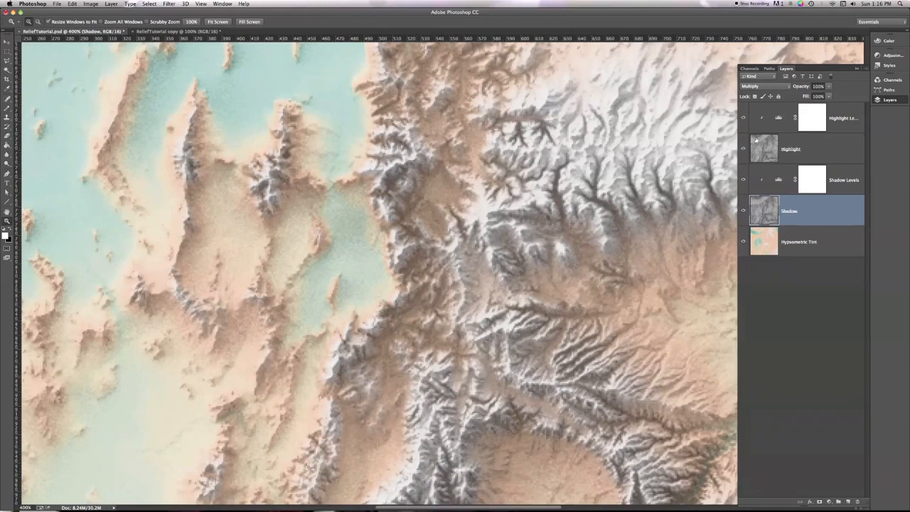
pyautogui.moveTo(768, 92)
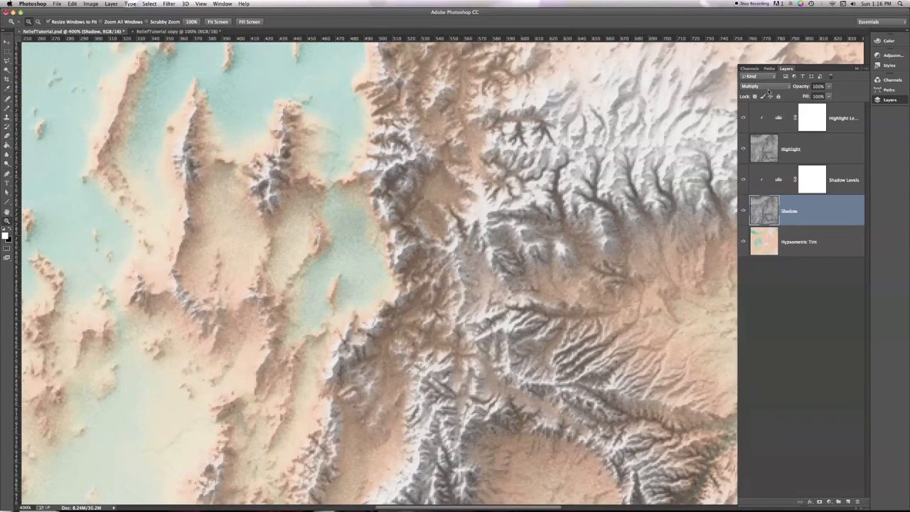
pyautogui.click(759, 86)
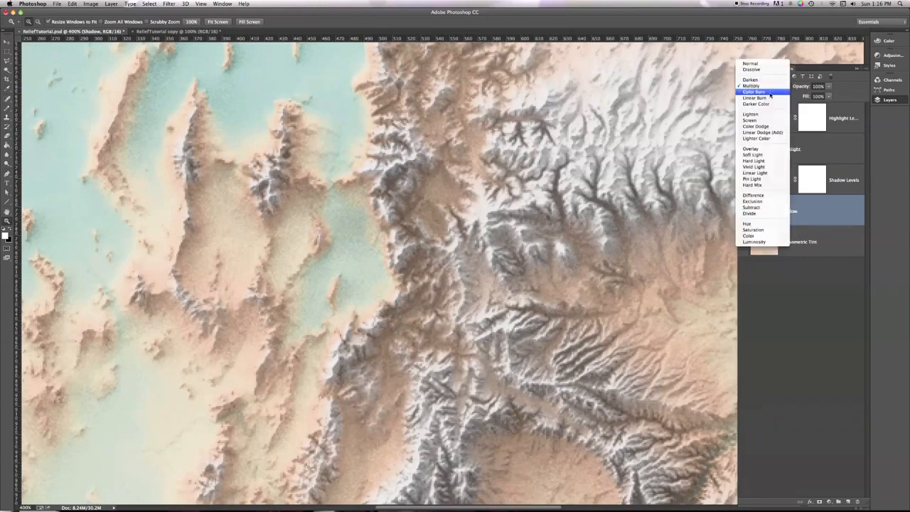